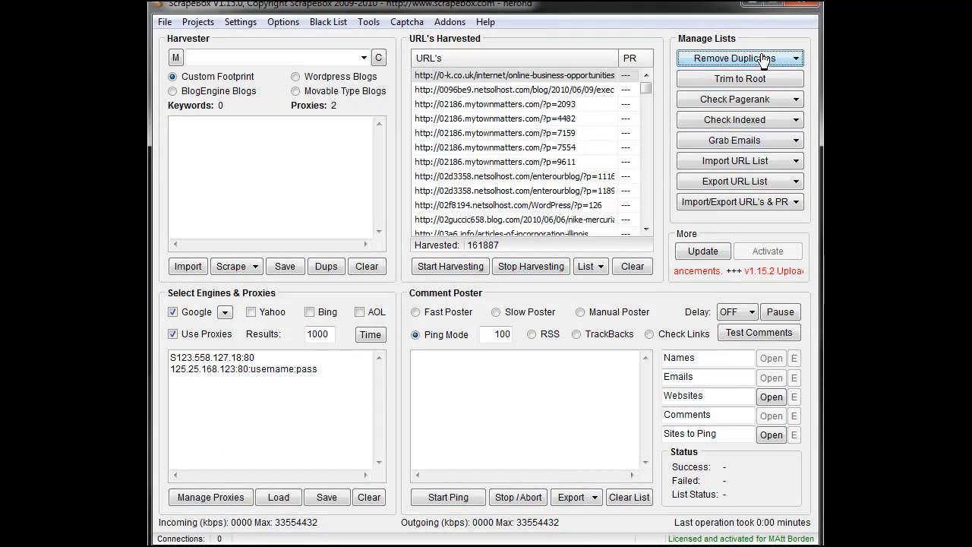
# Split the duplicate domains off into a file named 'split off 1', leaving 42,130 URLs
pyautogui.click(801, 57)
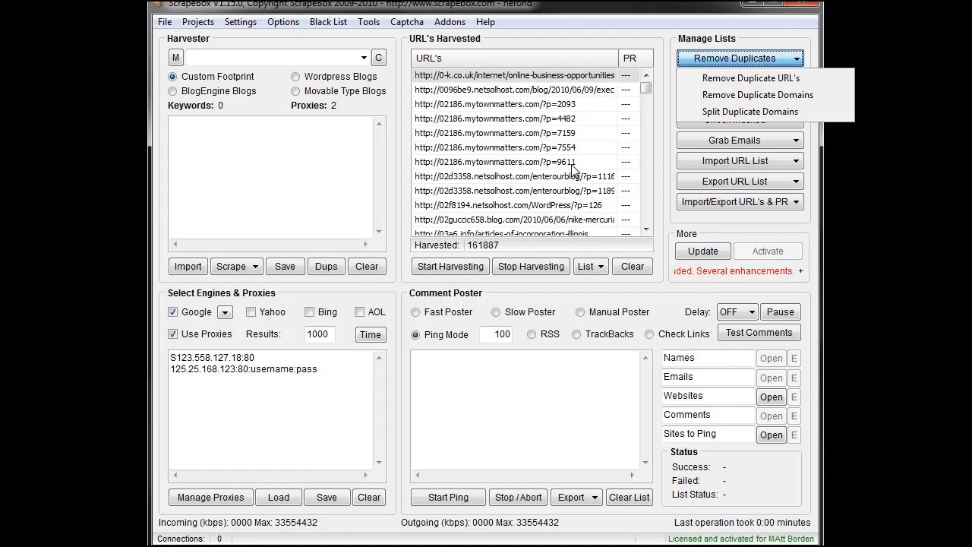
pyautogui.moveTo(758, 94)
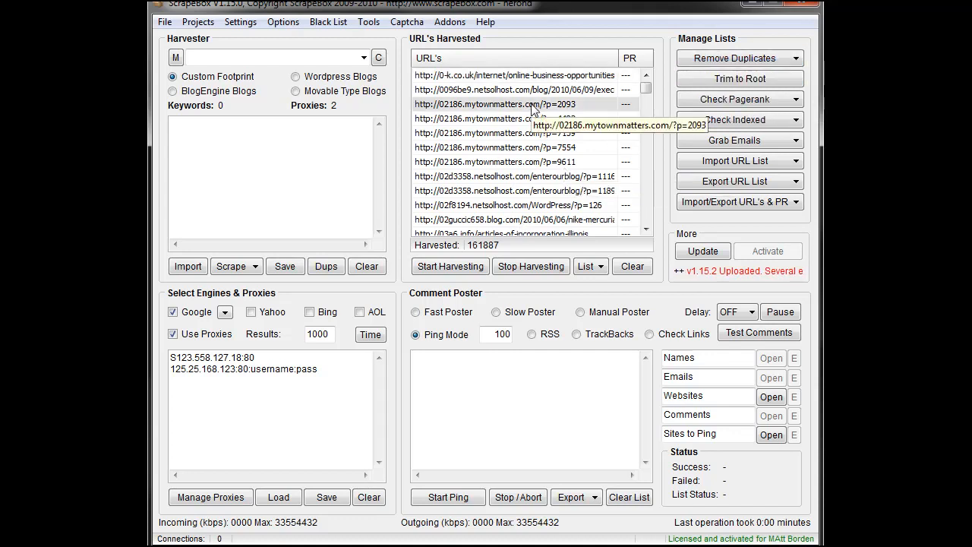
pyautogui.moveTo(538, 164)
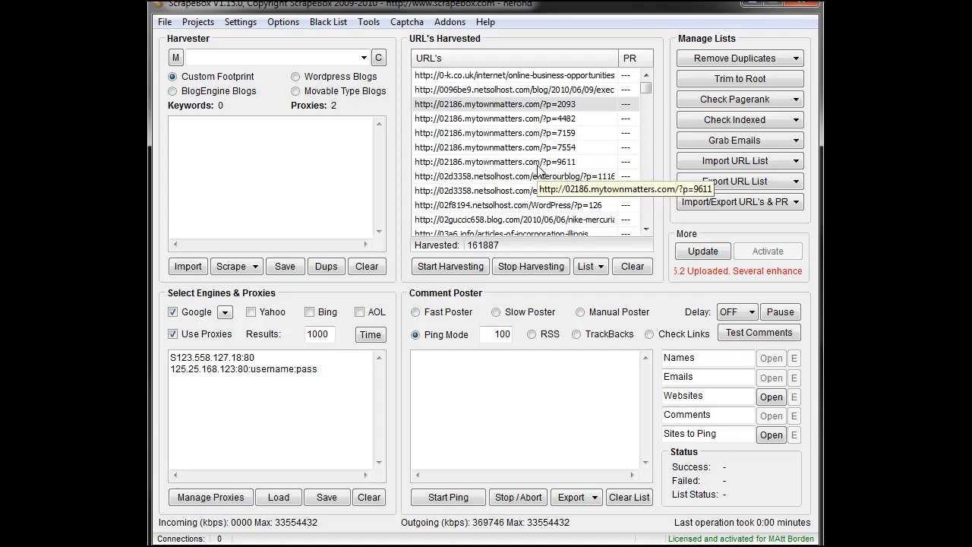
pyautogui.moveTo(613, 121)
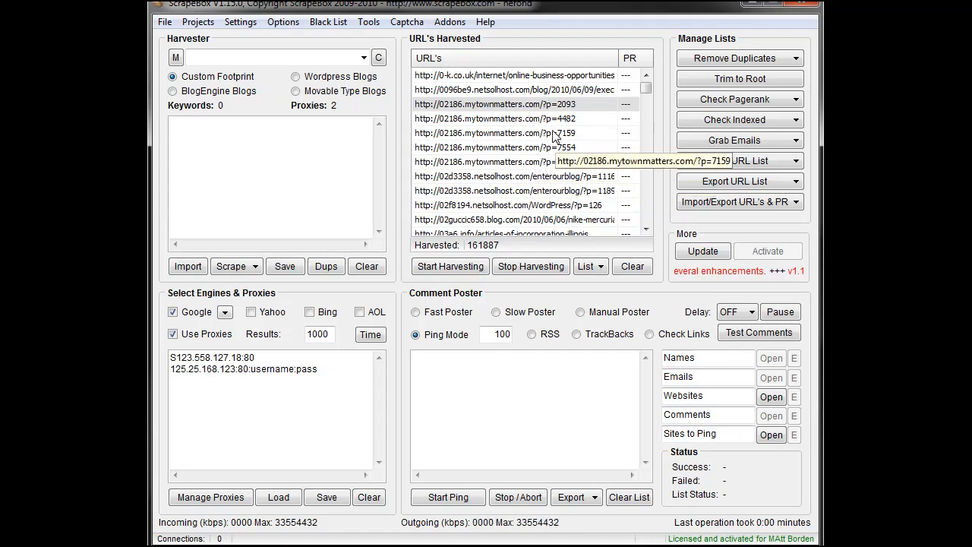
pyautogui.moveTo(635, 129)
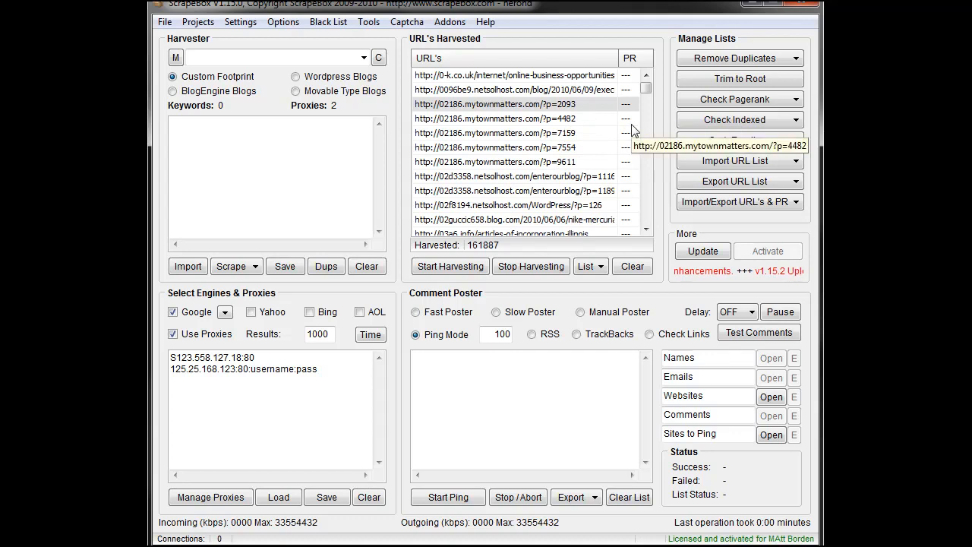
pyautogui.moveTo(635, 140)
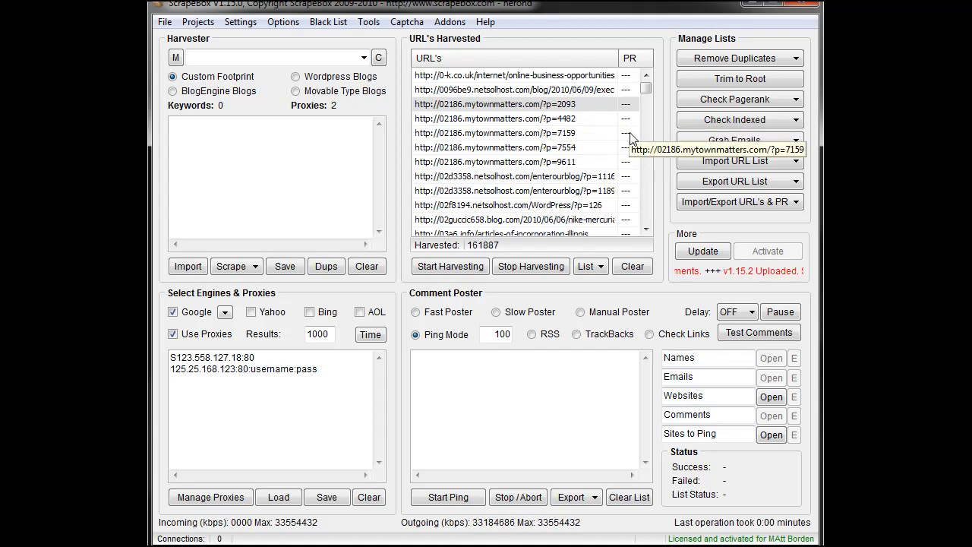
pyautogui.moveTo(656, 114)
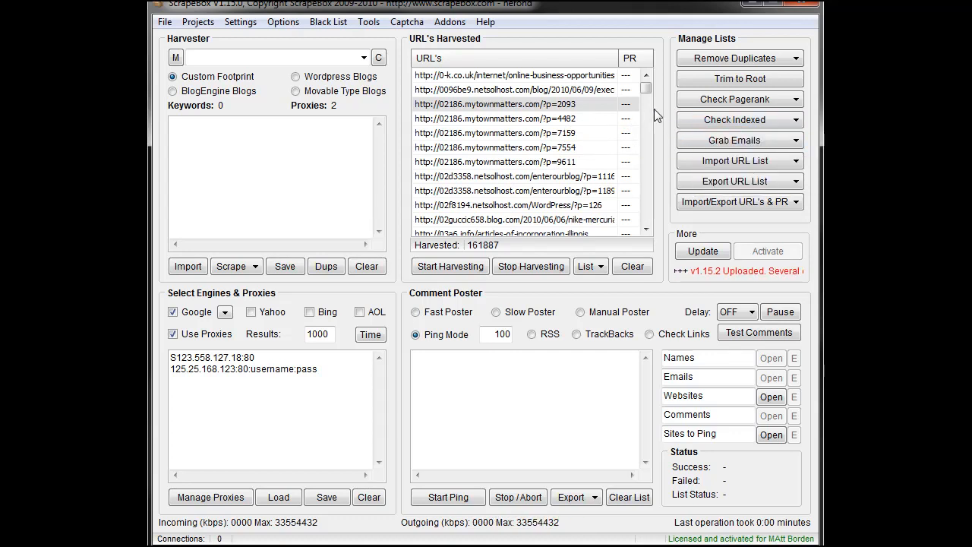
pyautogui.click(741, 58)
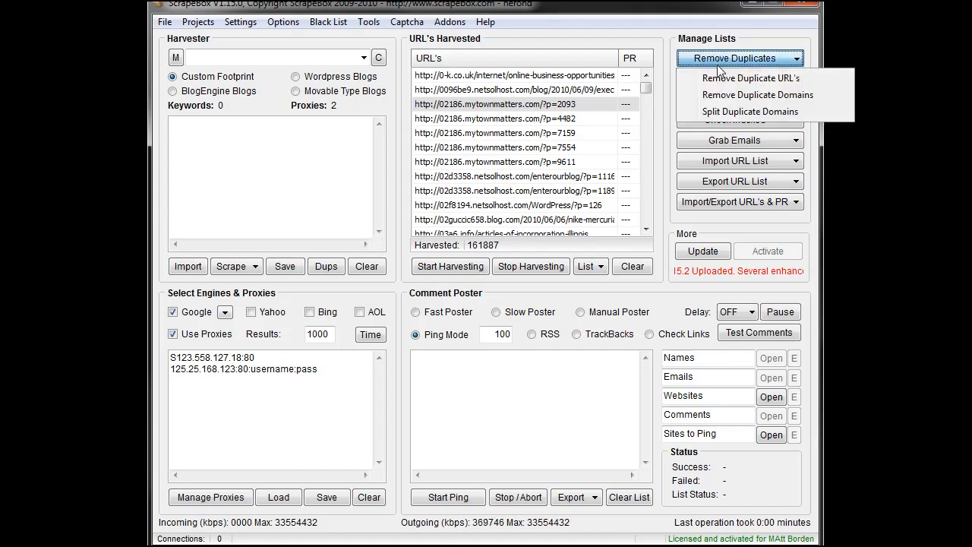
pyautogui.moveTo(750, 113)
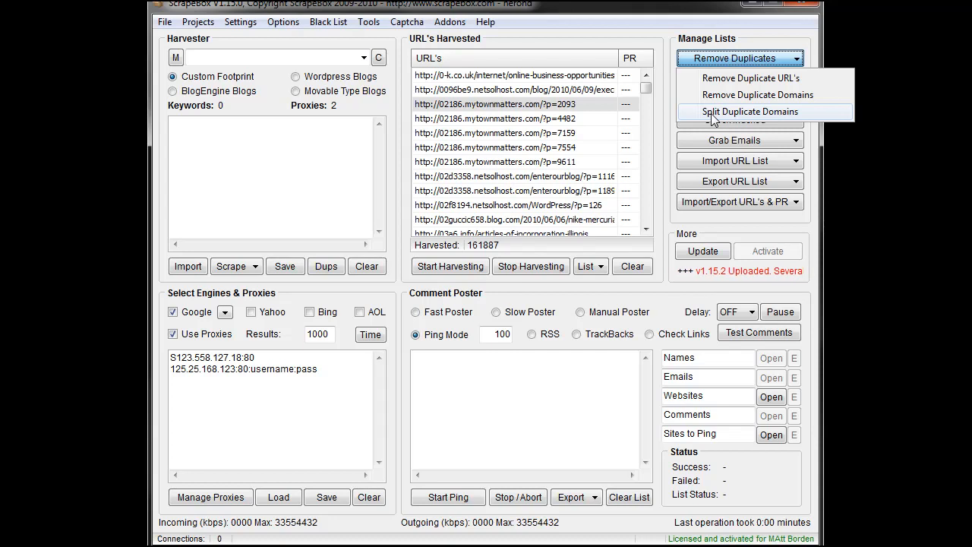
pyautogui.click(751, 112)
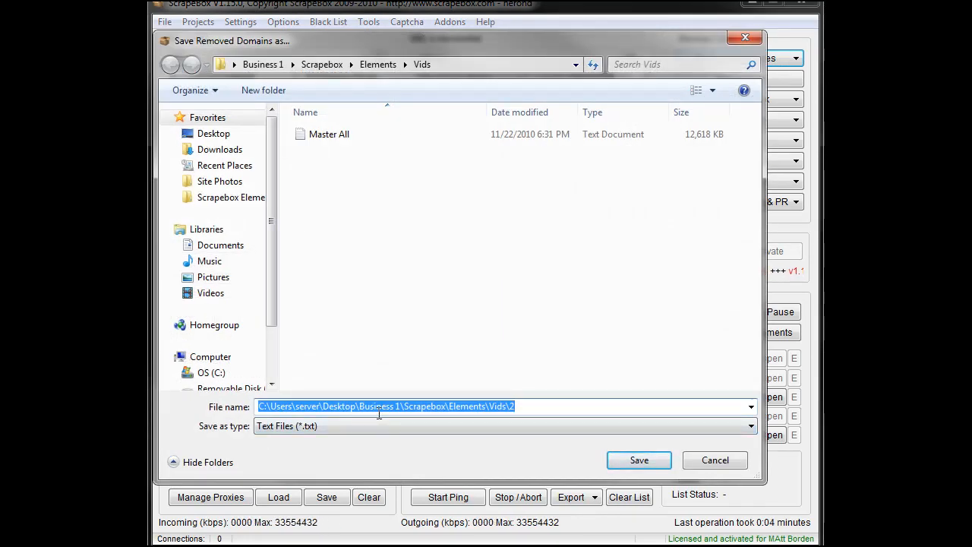
pyautogui.write('split off')
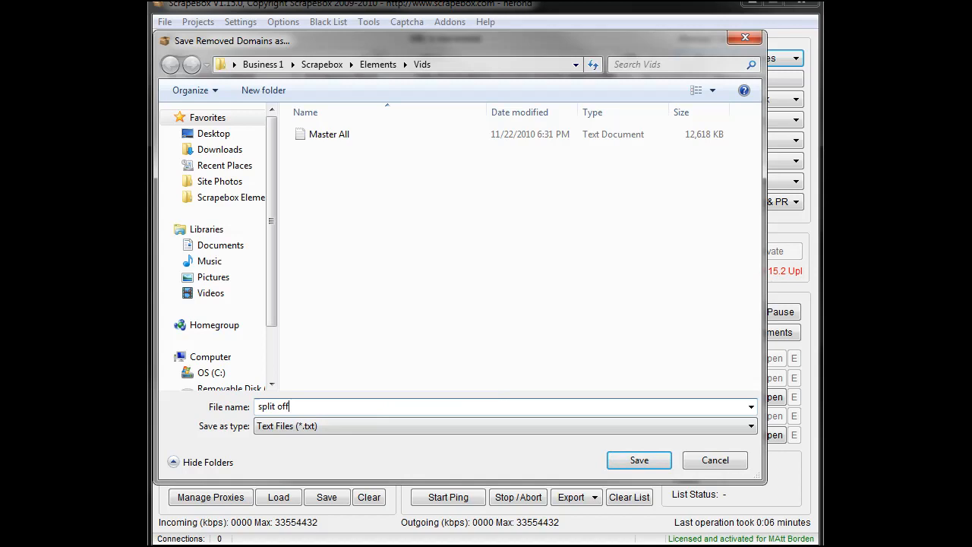
pyautogui.write('1')
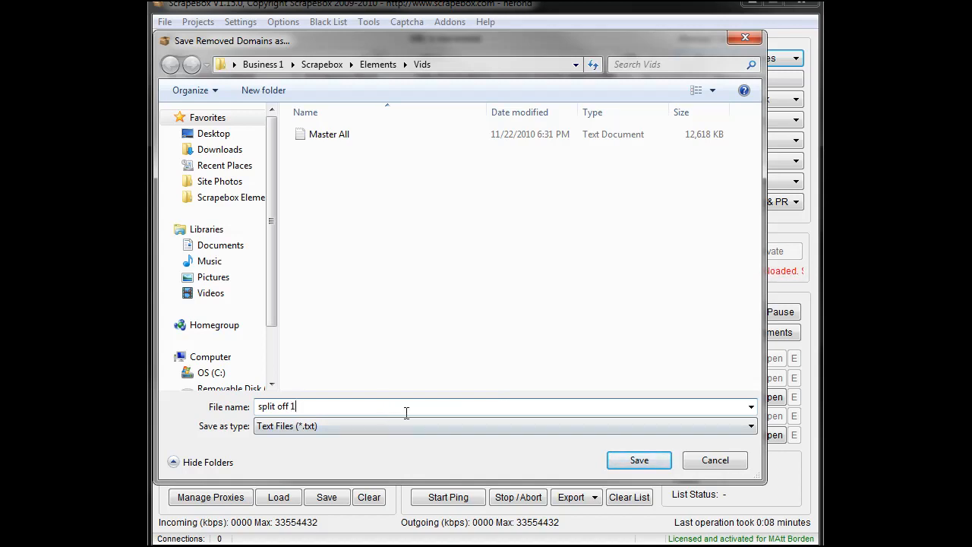
pyautogui.moveTo(401, 352)
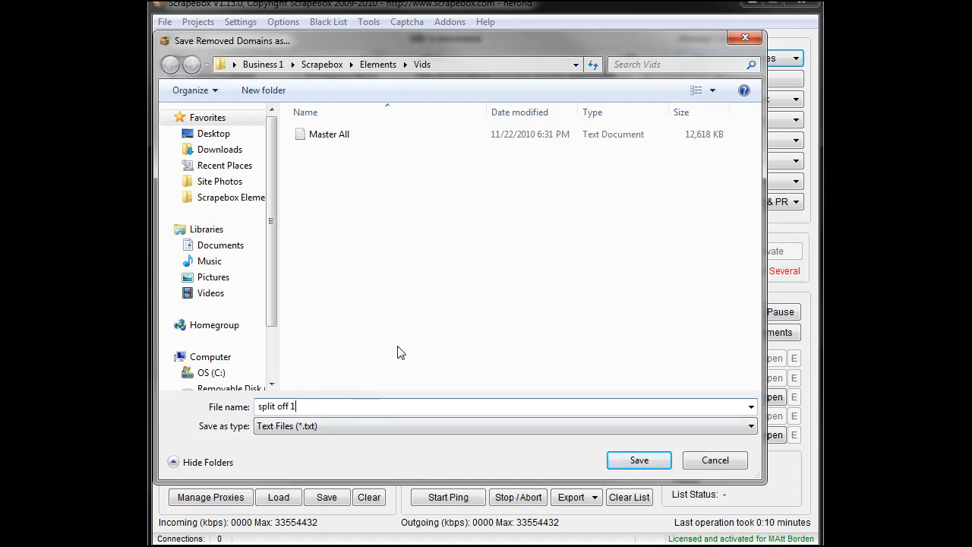
pyautogui.click(639, 459)
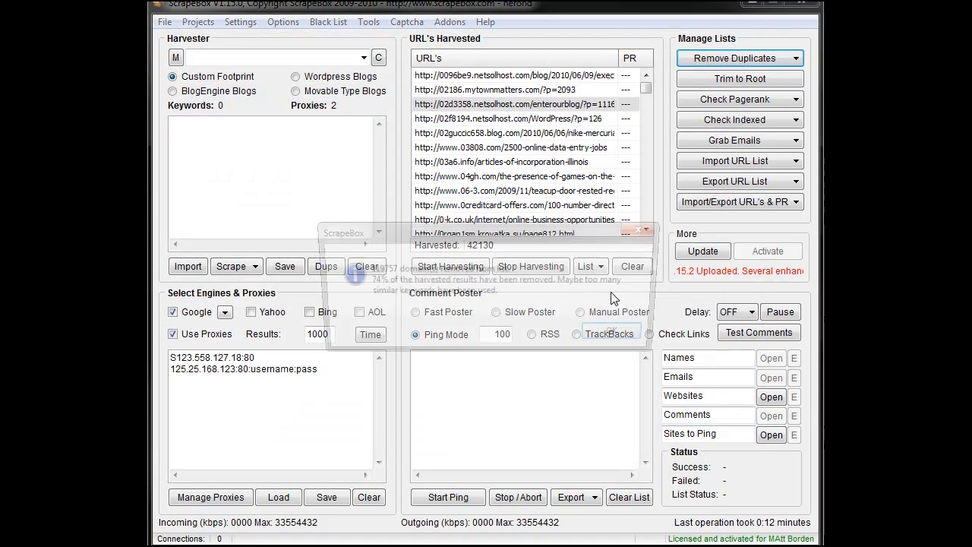
pyautogui.click(644, 230)
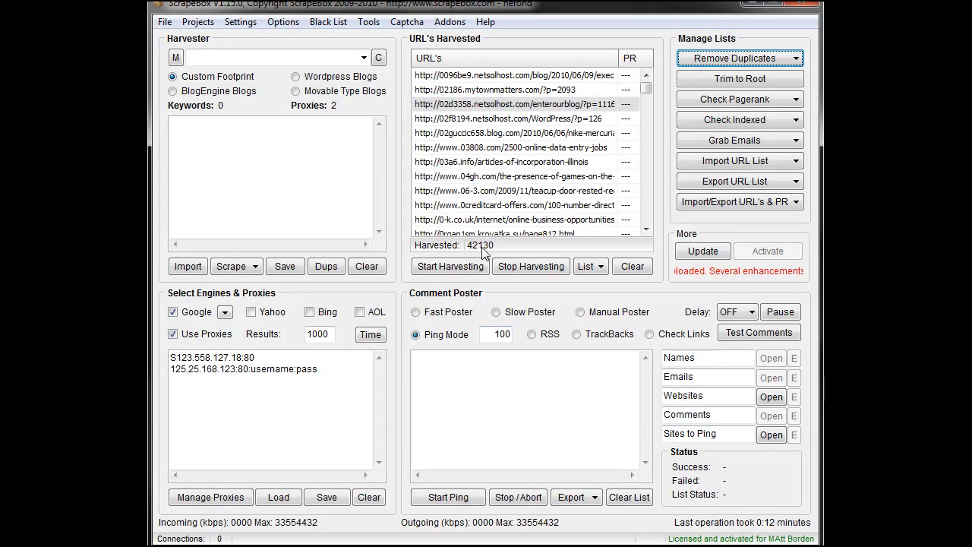
pyautogui.moveTo(633, 221)
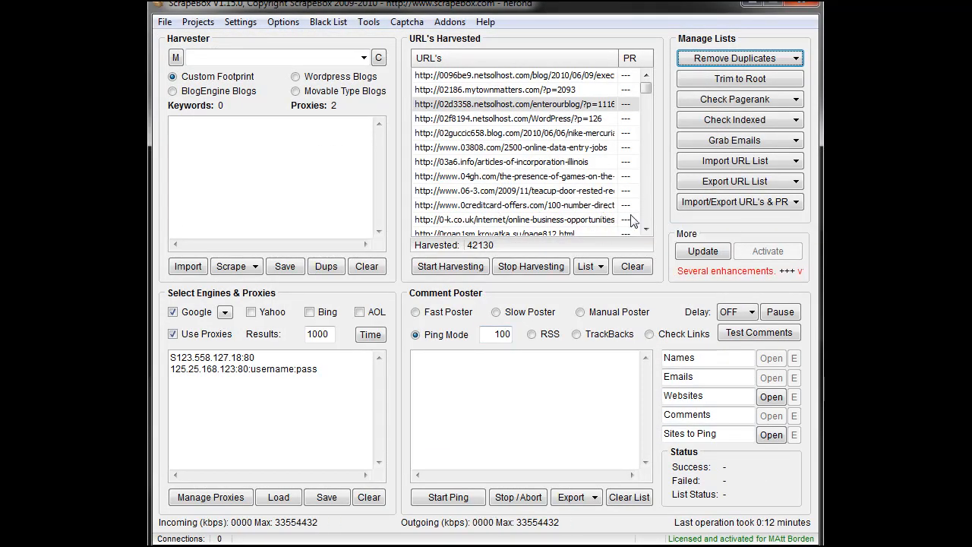
# Export the 42,130 remaining URLs to file '1', then import 'split off 1' for 119,757 URLs
pyautogui.click(738, 181)
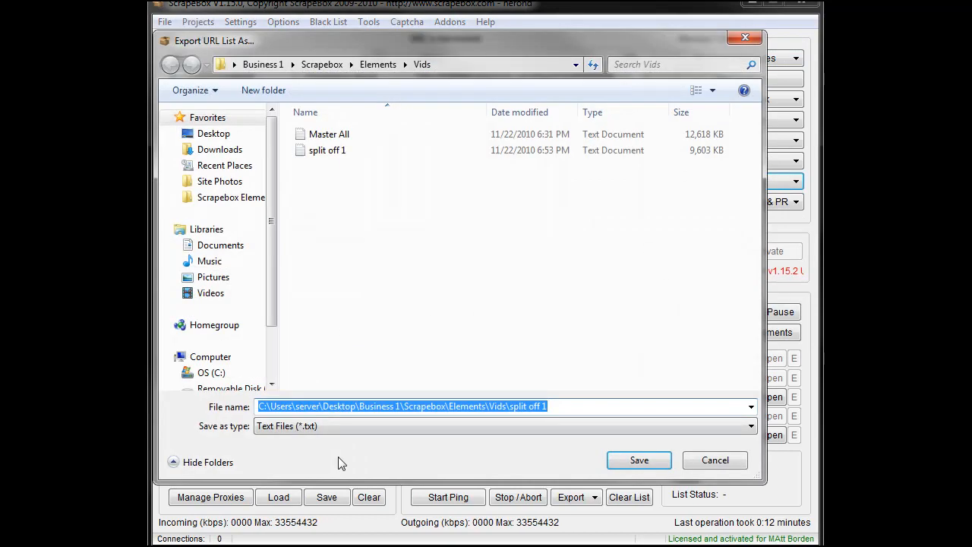
pyautogui.click(639, 460)
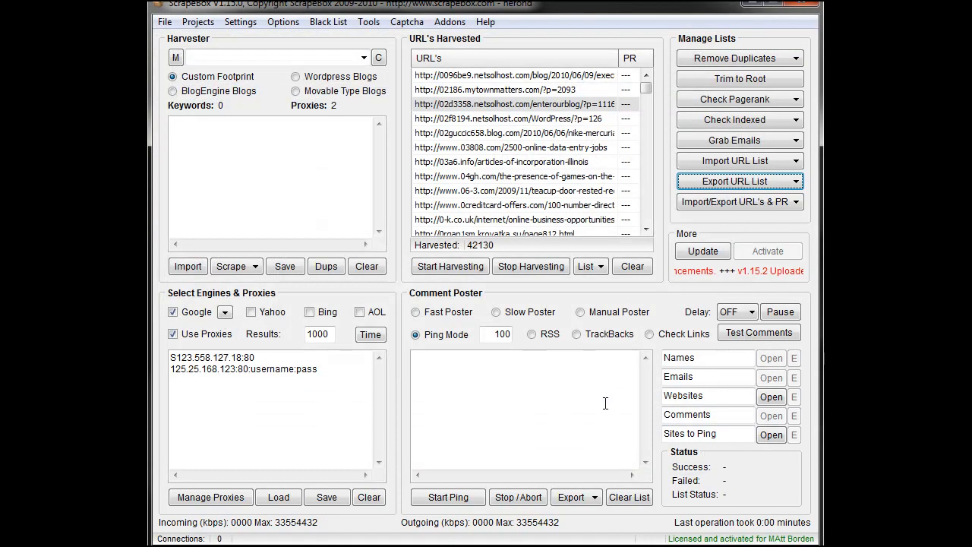
pyautogui.click(632, 265)
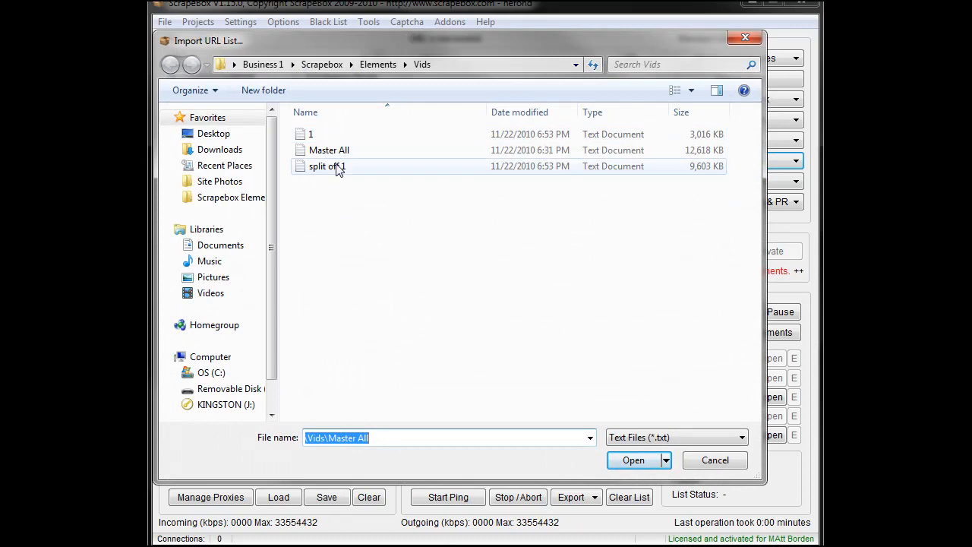
pyautogui.moveTo(336, 165)
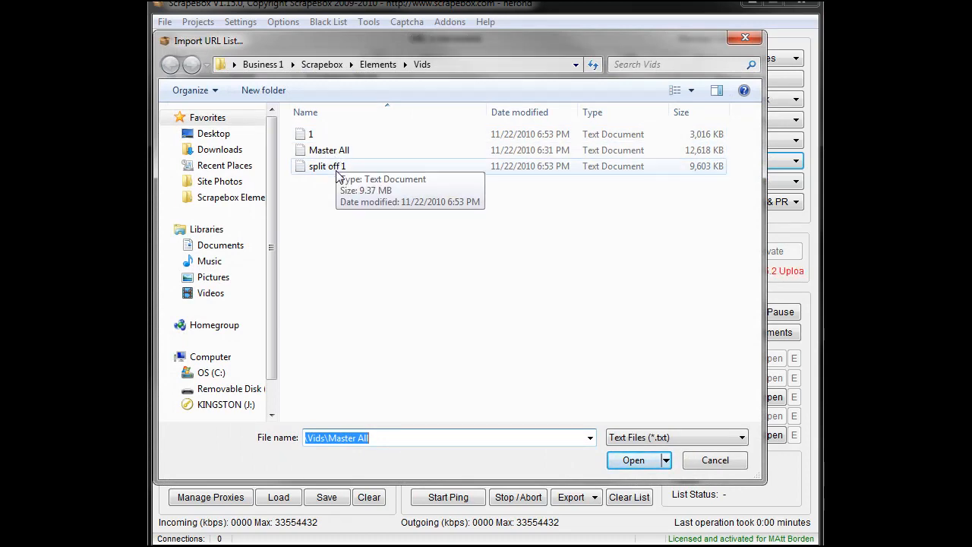
pyautogui.click(636, 459)
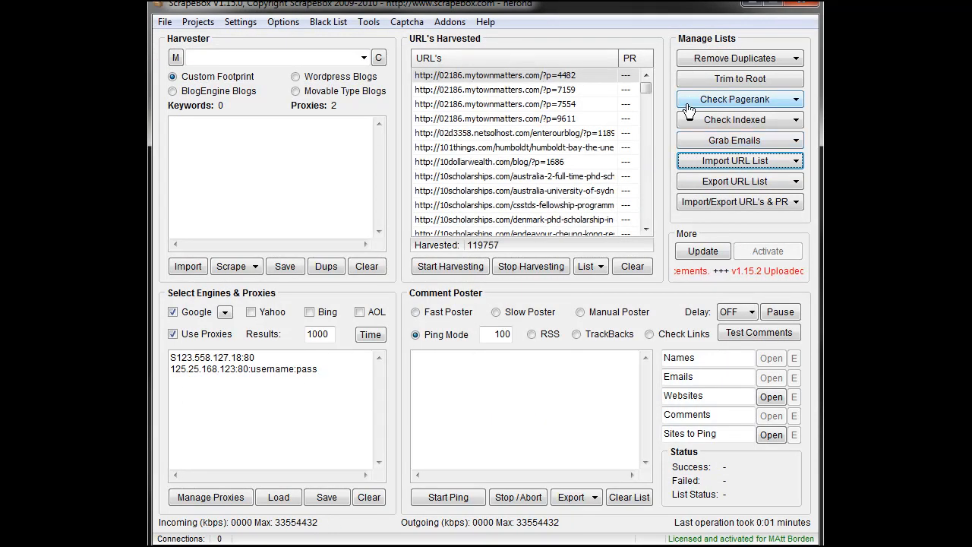
# Remove duplicate domains again, saving removed ones to 'split off', leaving 16,420 URLs saved as '2'
pyautogui.click(734, 58)
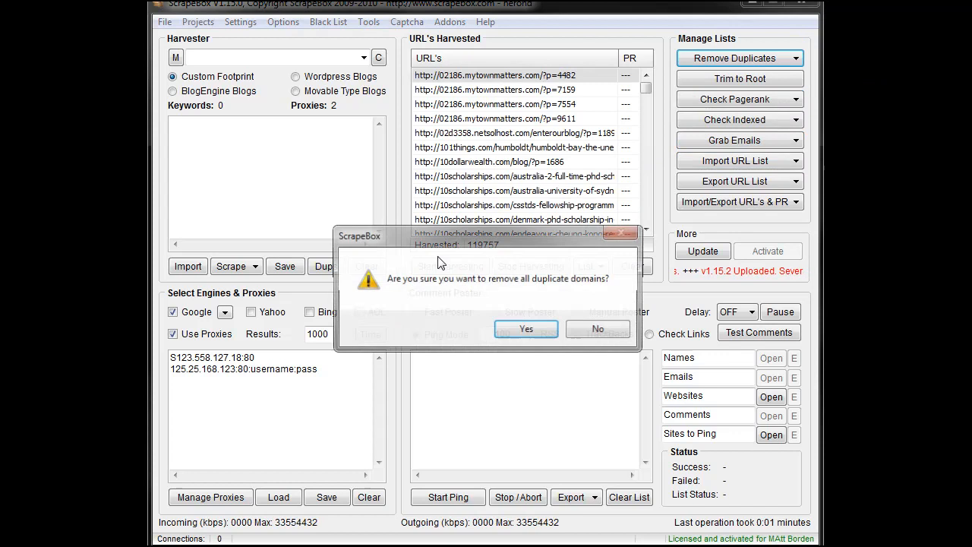
pyautogui.click(526, 329)
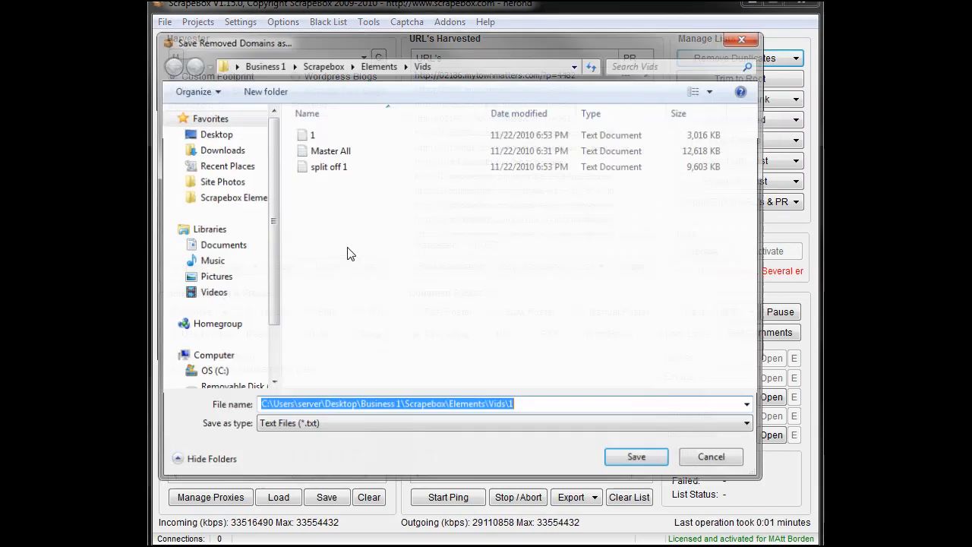
pyautogui.click(328, 166)
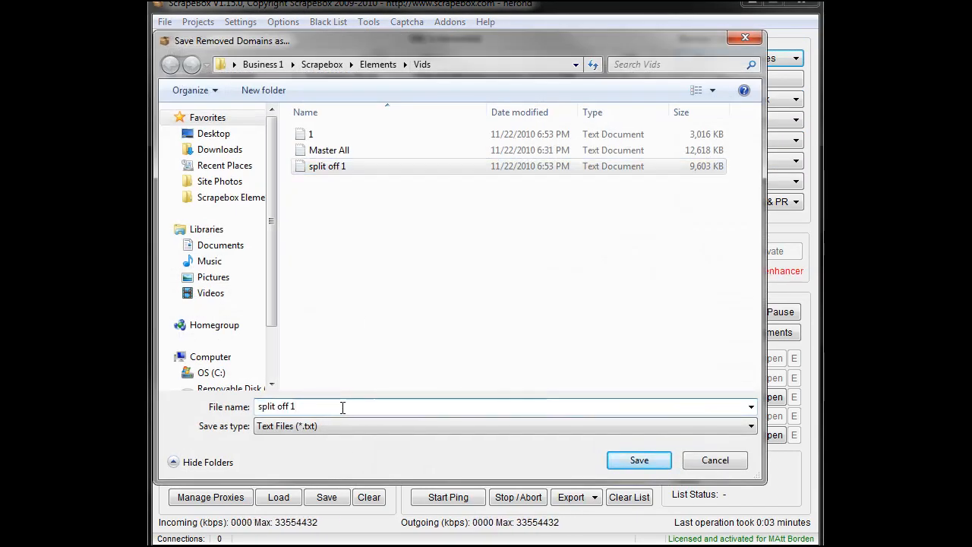
pyautogui.click(639, 458)
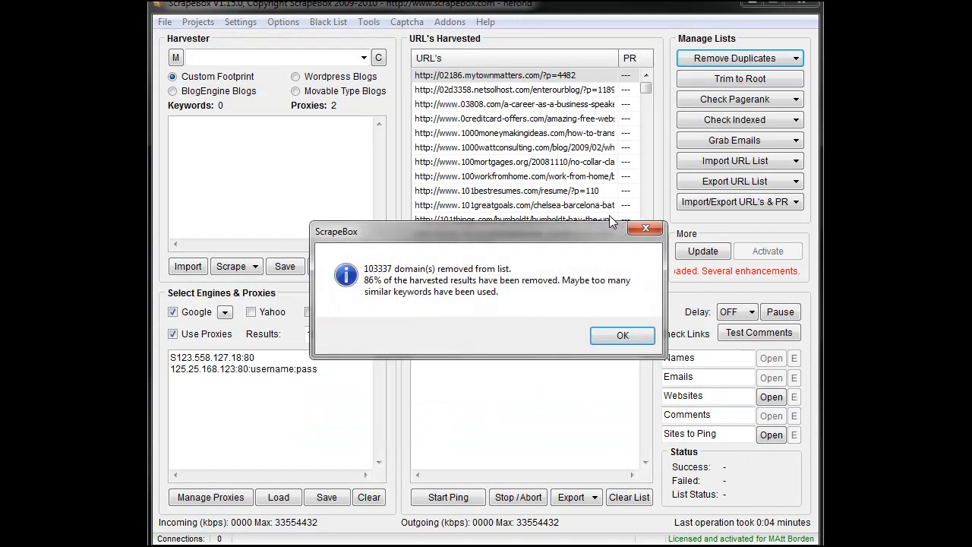
pyautogui.click(622, 336)
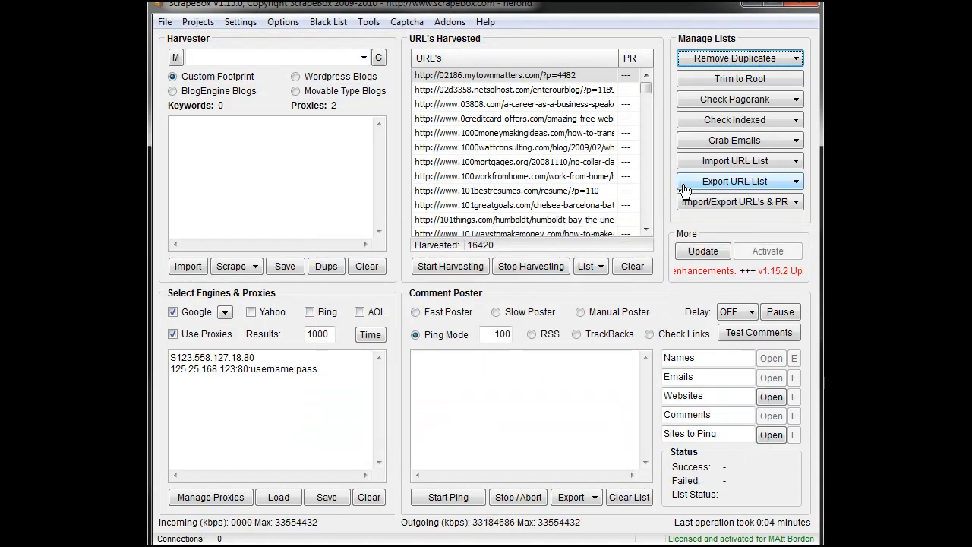
pyautogui.click(739, 181)
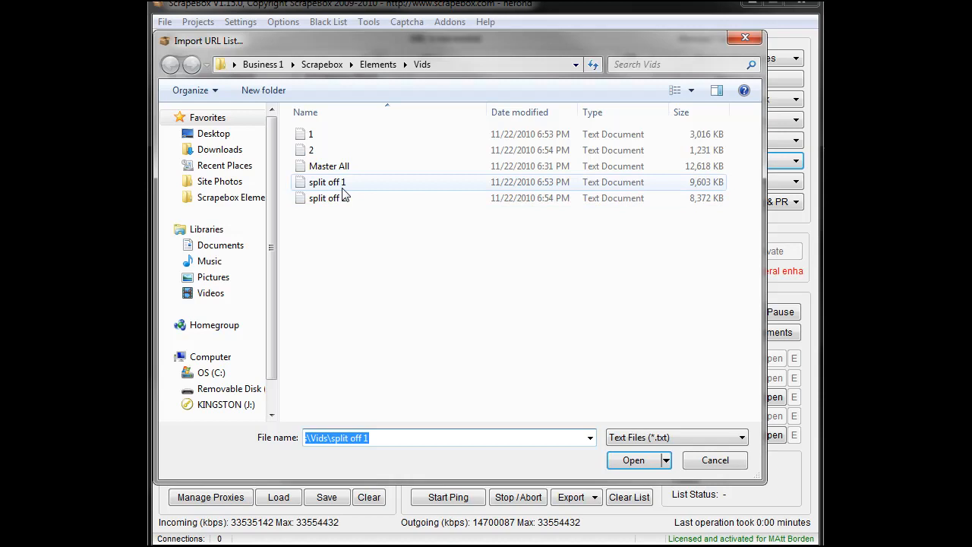
# Load 'split off 1', split its duplicate domains to 'split off 3', and export the 10,231 remaining URLs
pyautogui.click(633, 459)
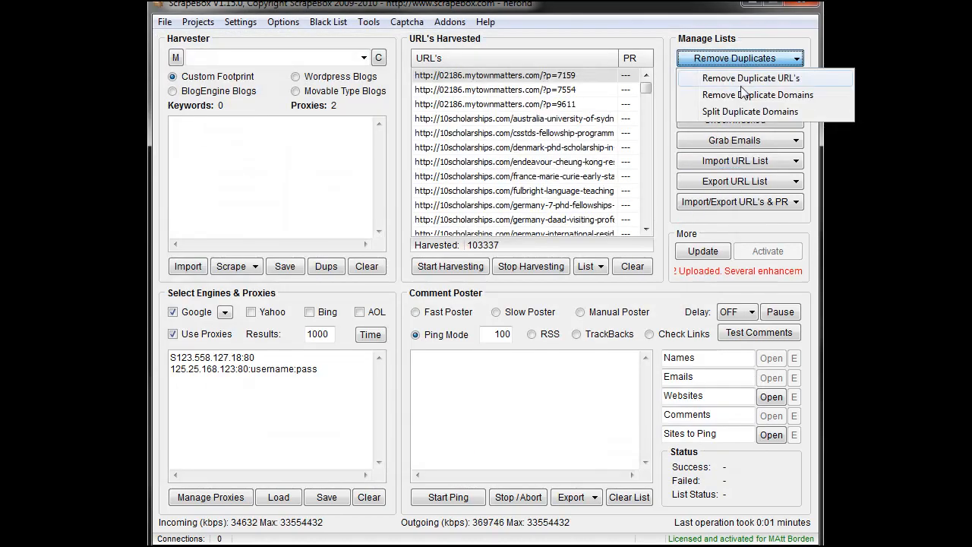
pyautogui.click(532, 266)
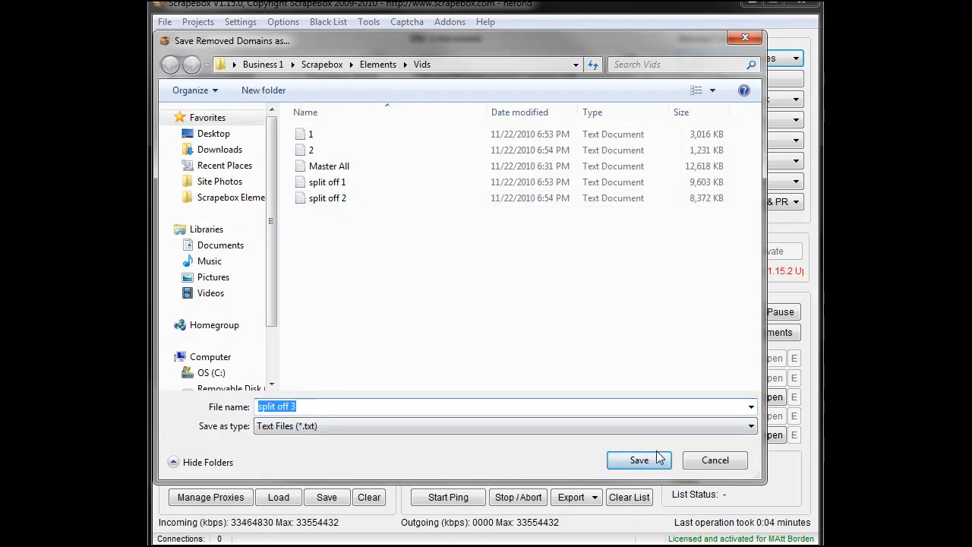
pyautogui.click(638, 459)
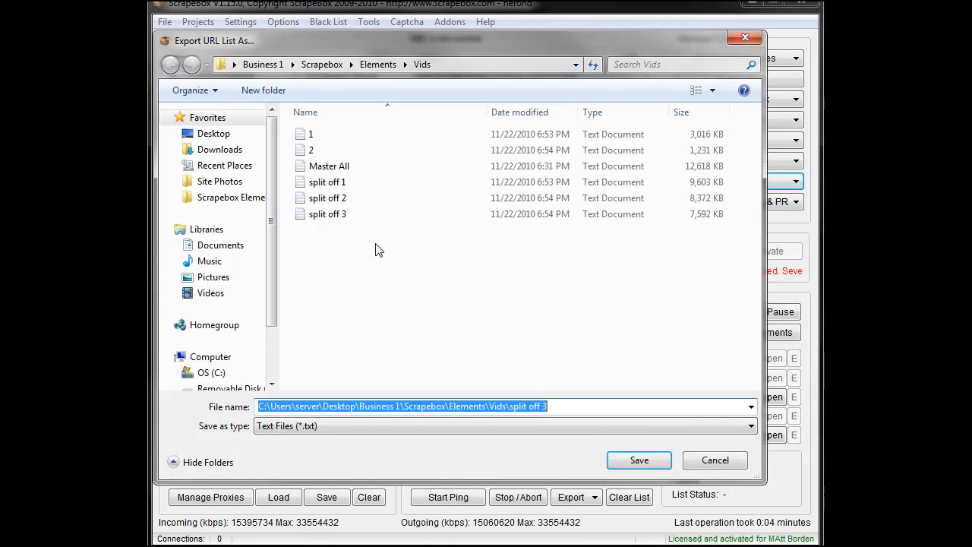
pyautogui.click(639, 459)
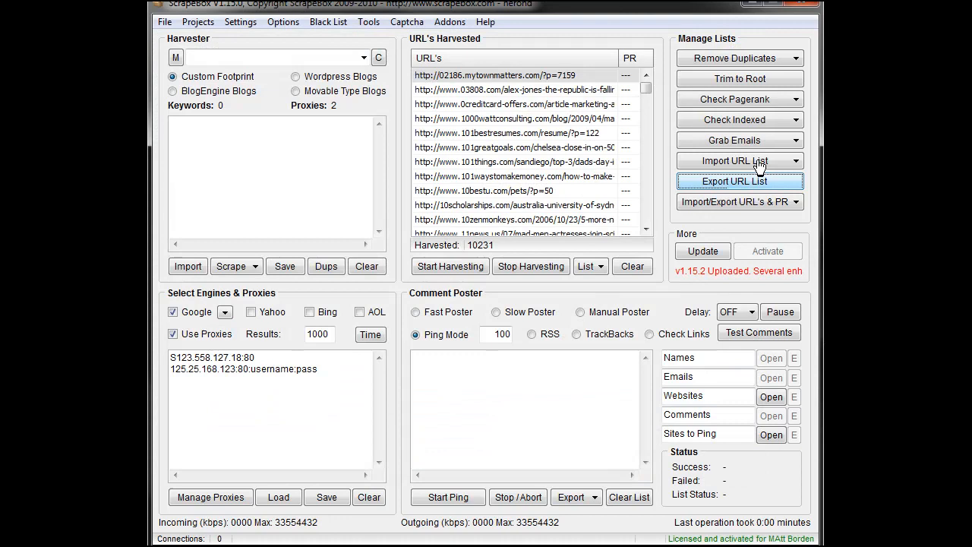
# Import 'split off 2' and add it to the current list, giving 68,781 harvested URLs
pyautogui.click(734, 161)
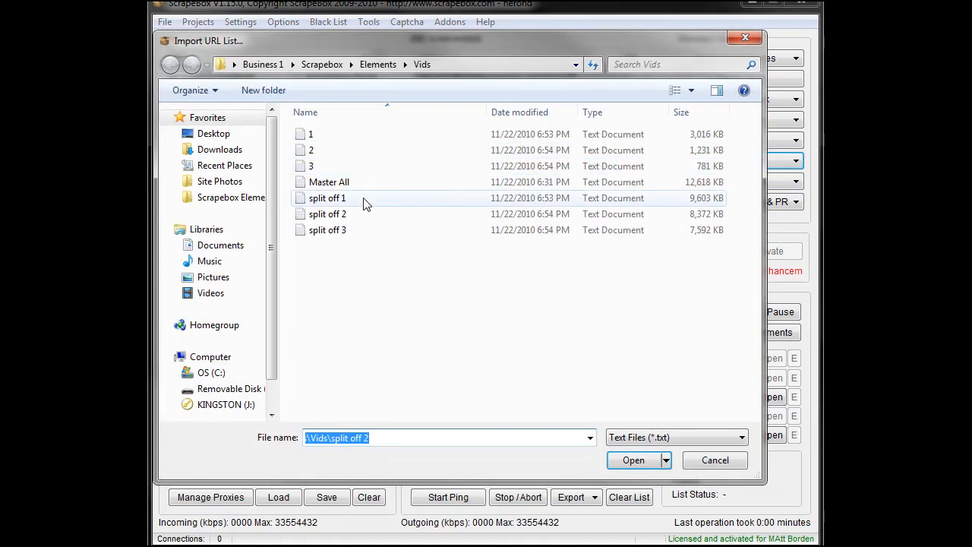
pyautogui.moveTo(348, 204)
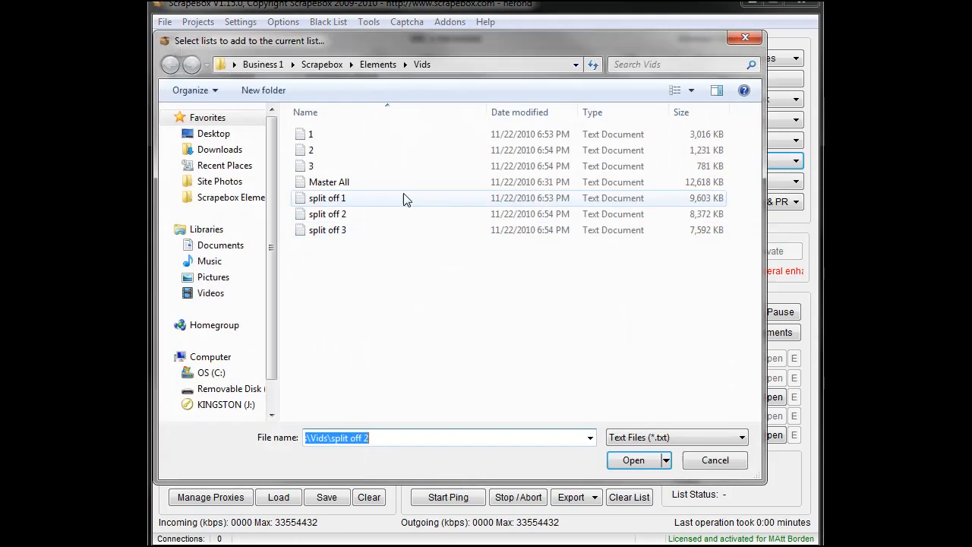
pyautogui.click(633, 461)
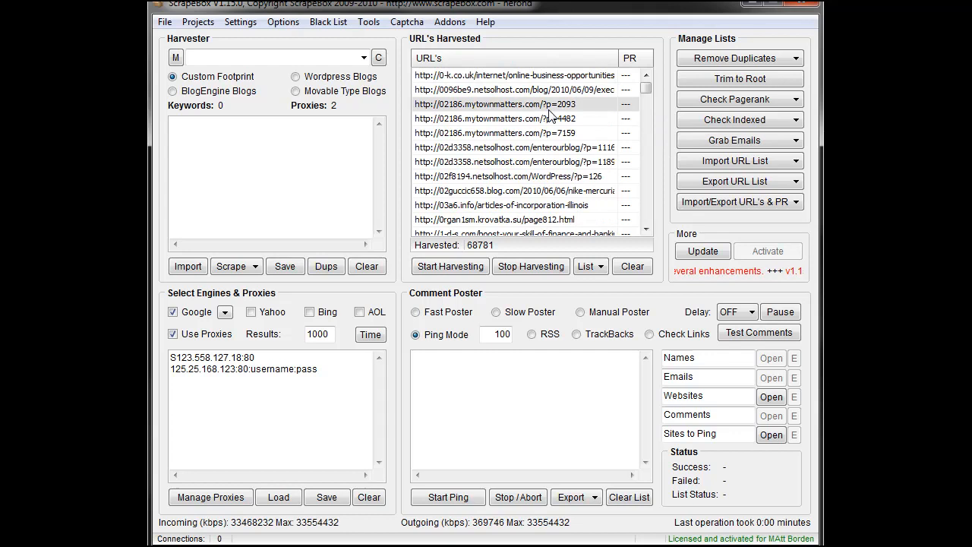
pyautogui.moveTo(526, 141)
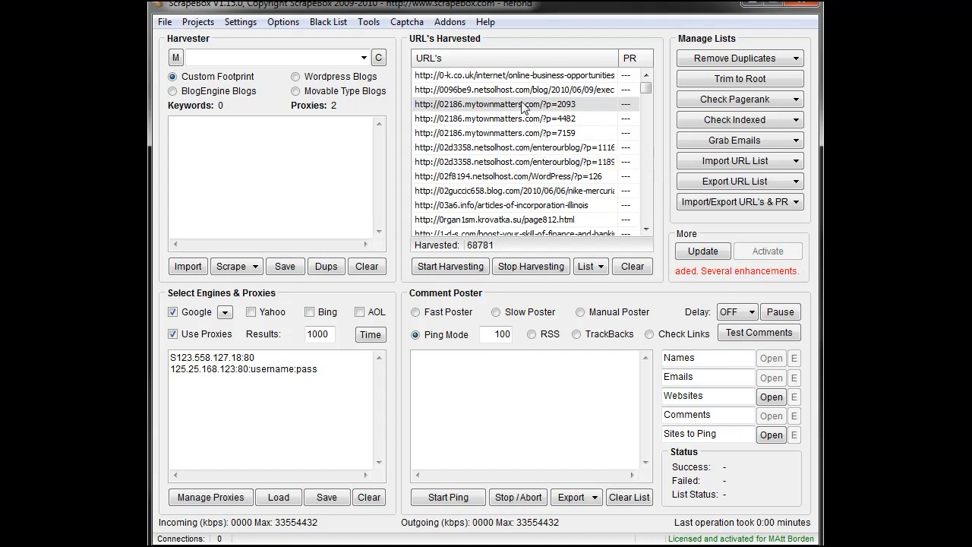
pyautogui.moveTo(539, 146)
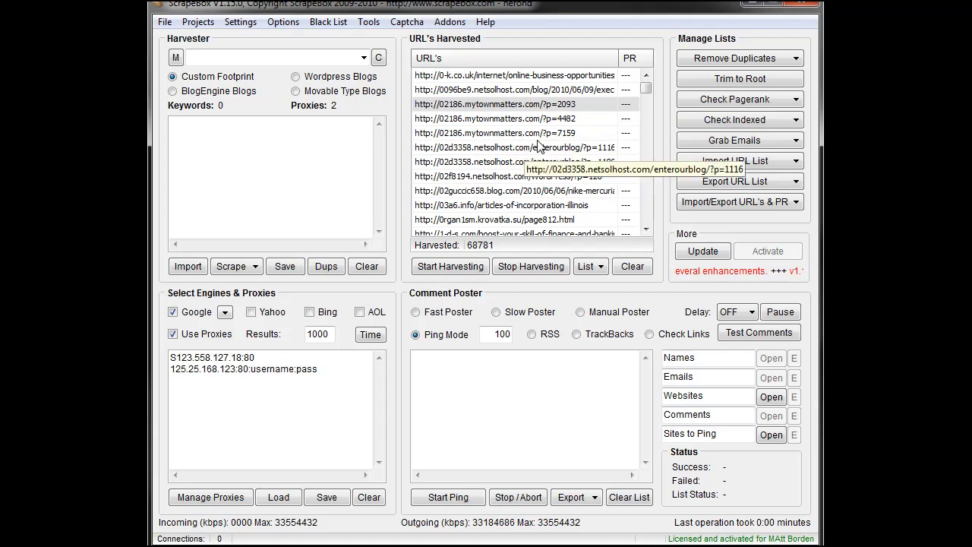
pyautogui.moveTo(544, 107)
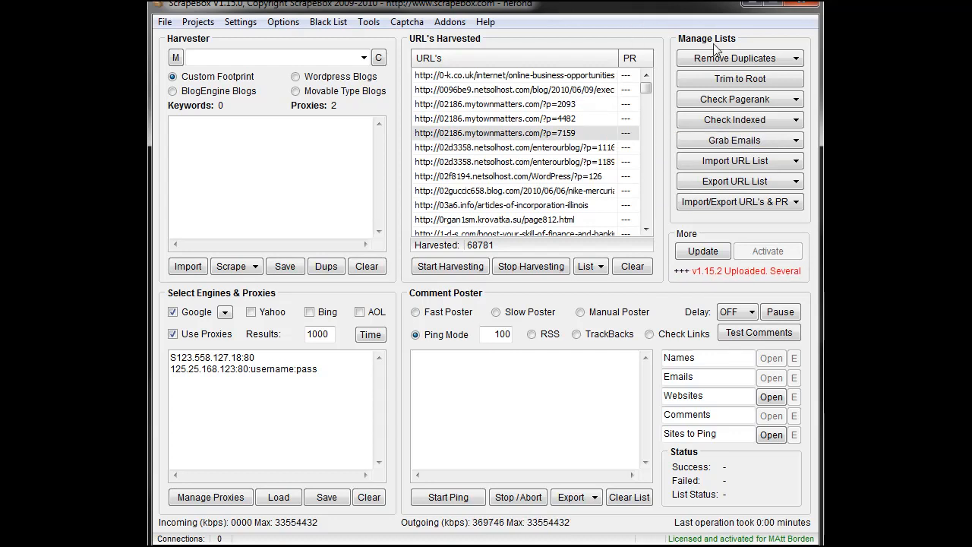
pyautogui.moveTo(742, 79)
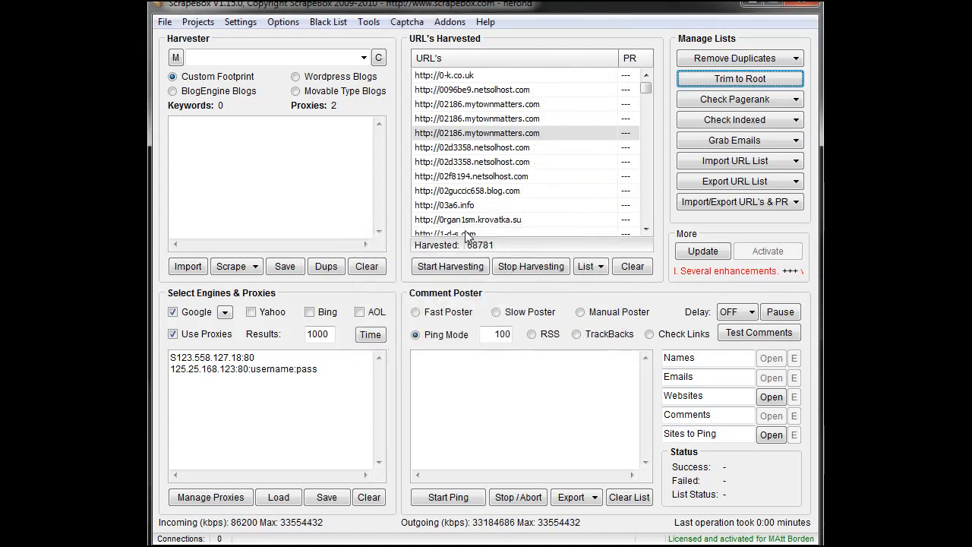
pyautogui.moveTo(735, 140)
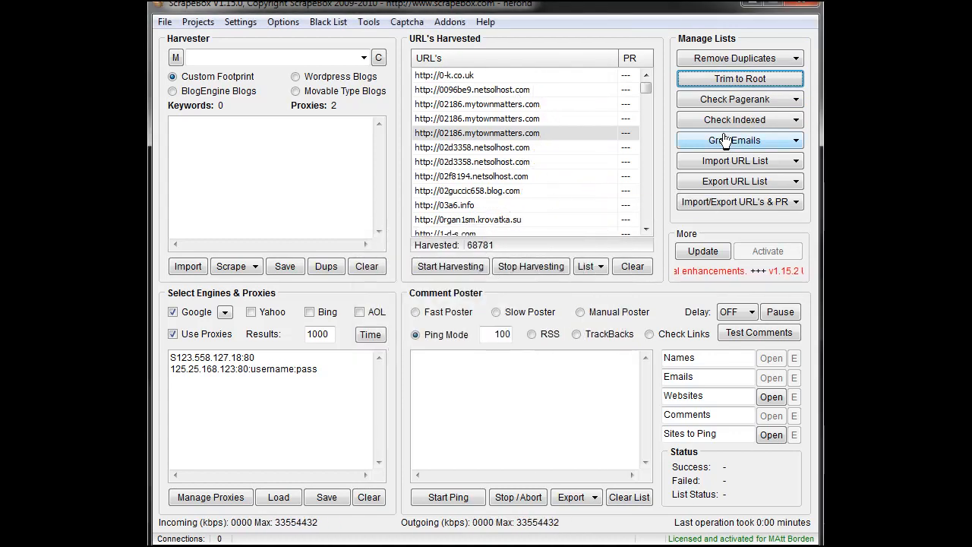
# Show the Check Pagerank, Check Indexed and Import URL List dropdown options
pyautogui.click(739, 99)
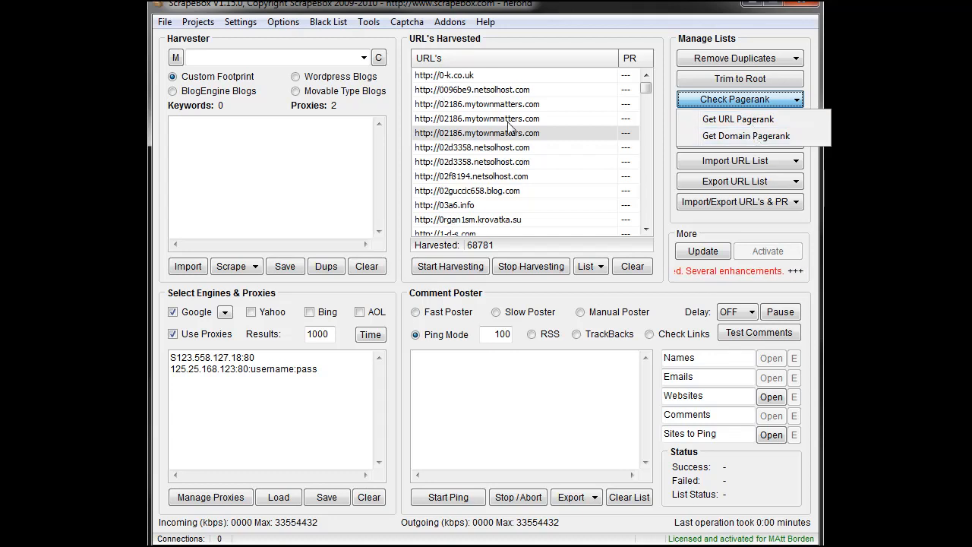
pyautogui.moveTo(738, 119)
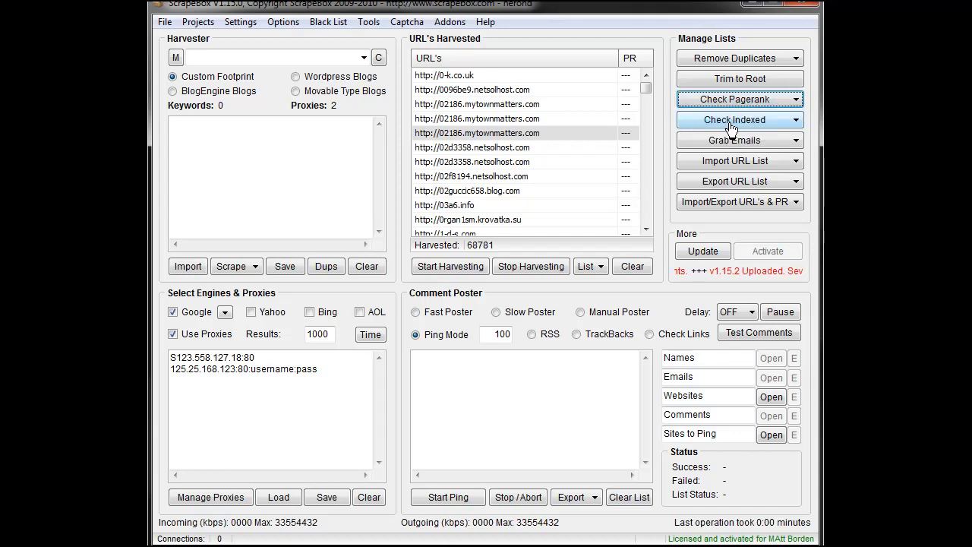
pyautogui.click(738, 119)
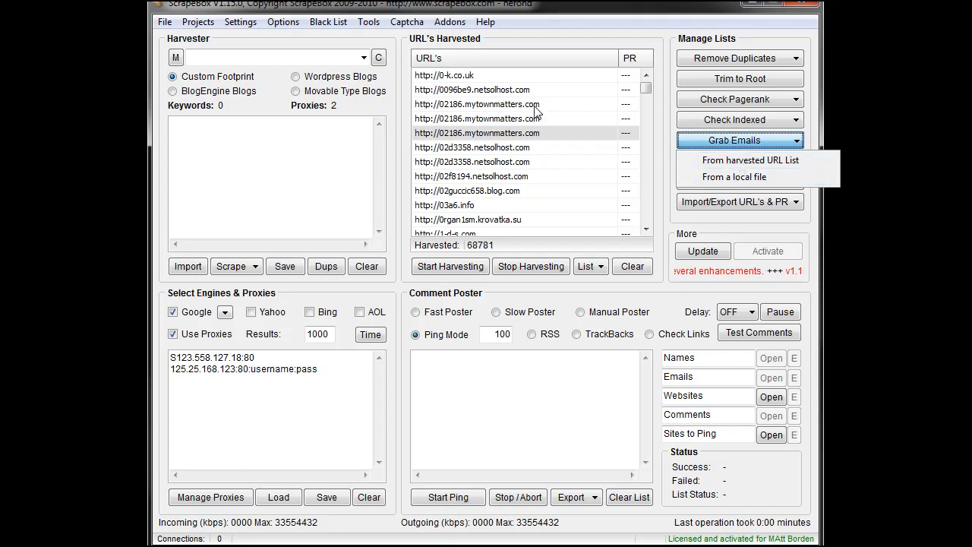
pyautogui.moveTo(734, 177)
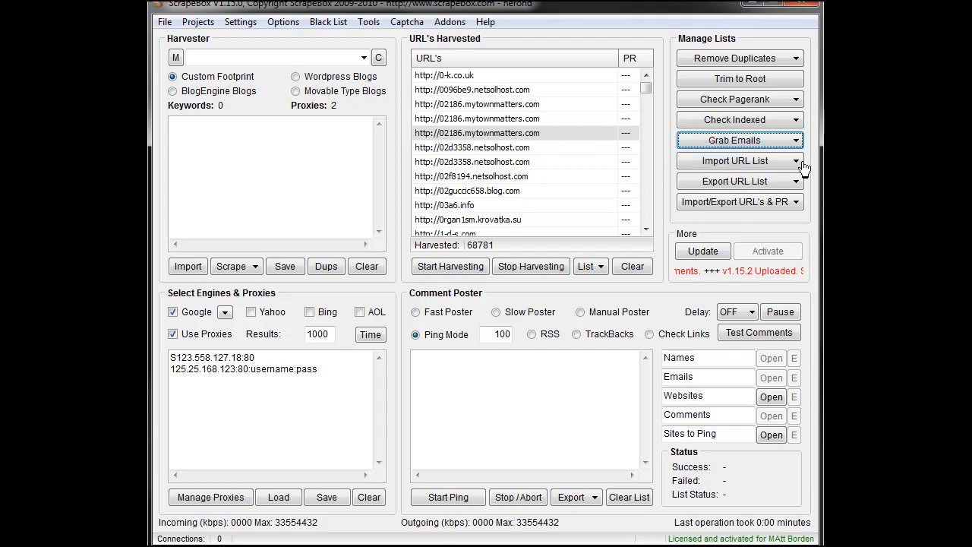
pyautogui.click(739, 161)
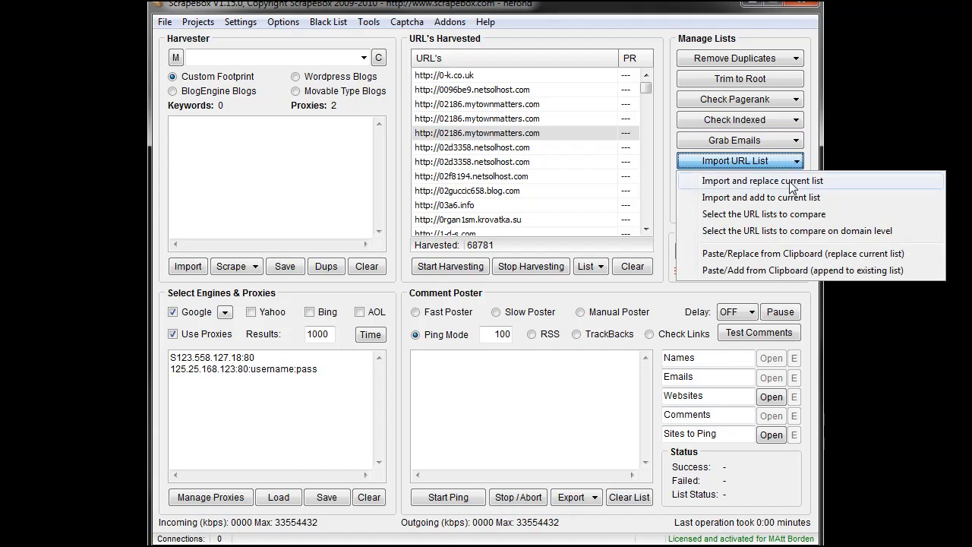
pyautogui.moveTo(507, 187)
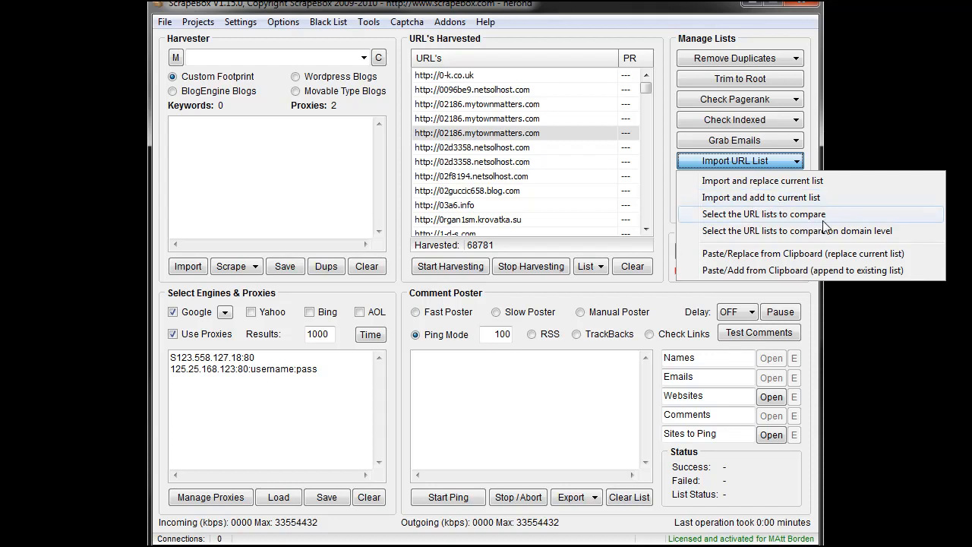
pyautogui.moveTo(824, 216)
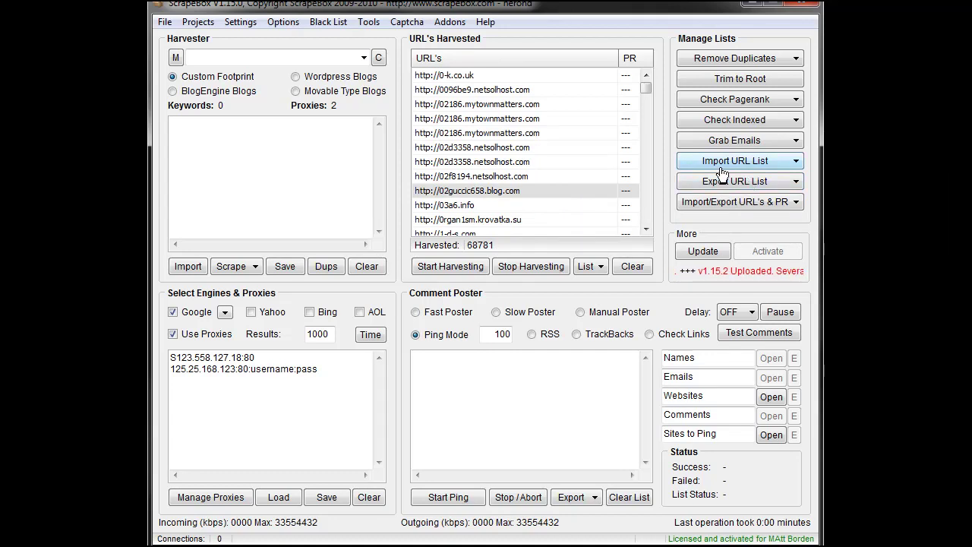
# Reopen the Import URL List choices, including comparing saved lists against the current one
pyautogui.click(739, 161)
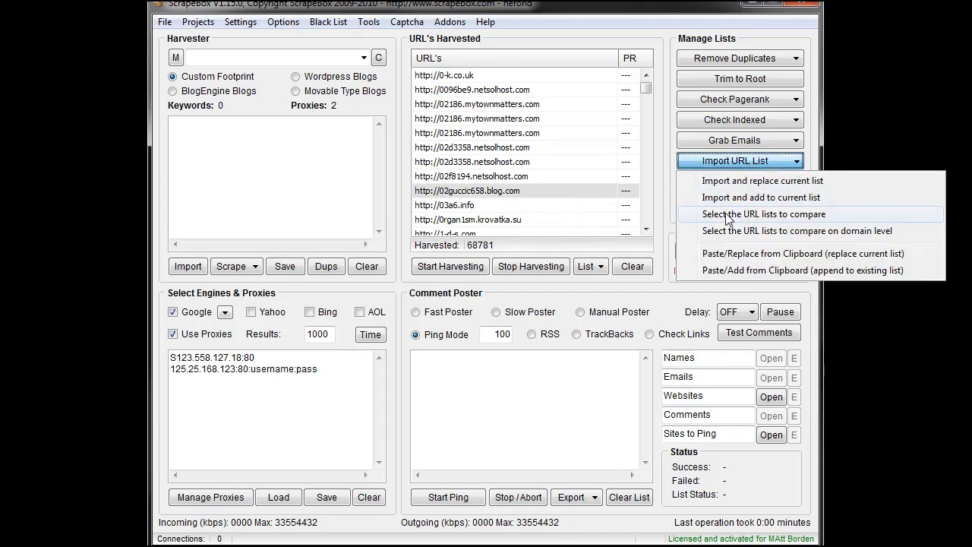
# Compare the harvested list against a saved list from the Vids folder, keeping 68,781 URLs
pyautogui.click(766, 213)
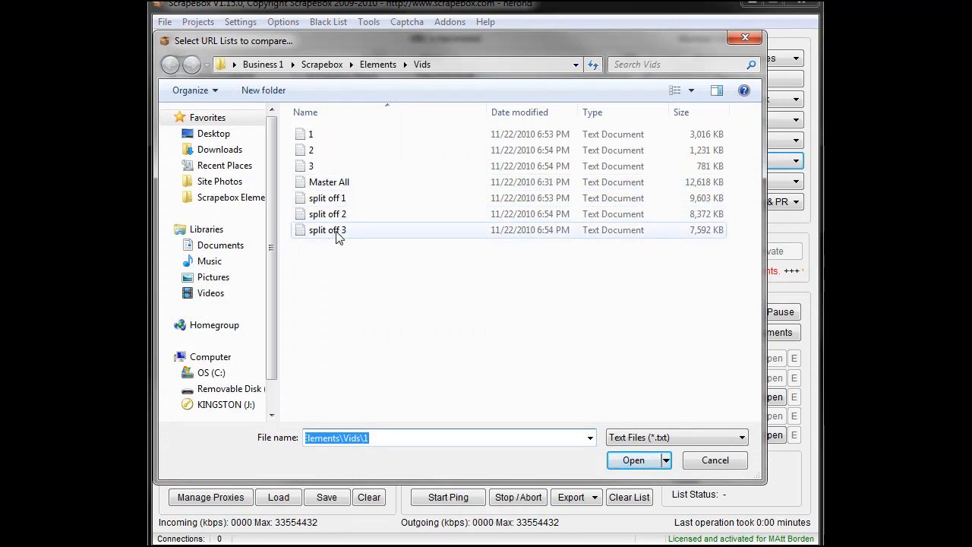
pyautogui.click(633, 461)
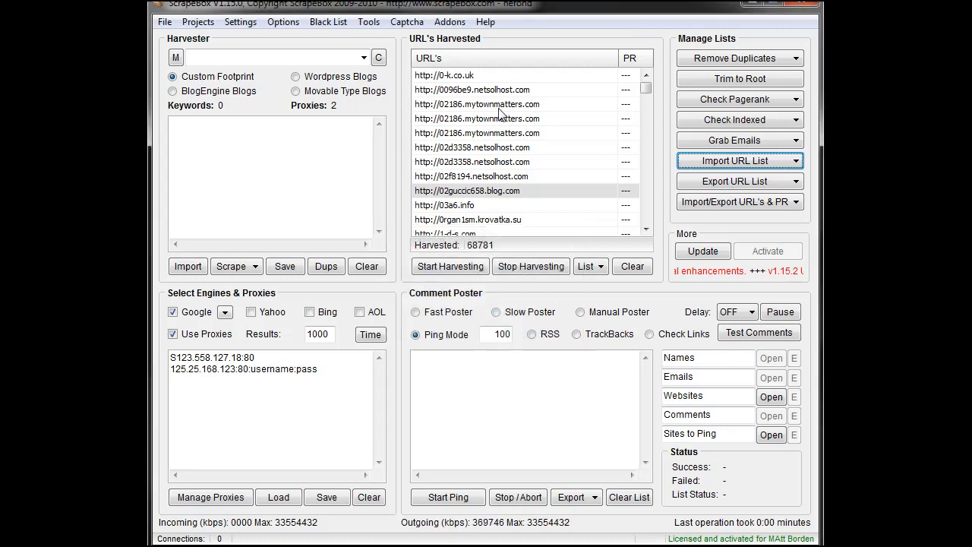
pyautogui.moveTo(696, 185)
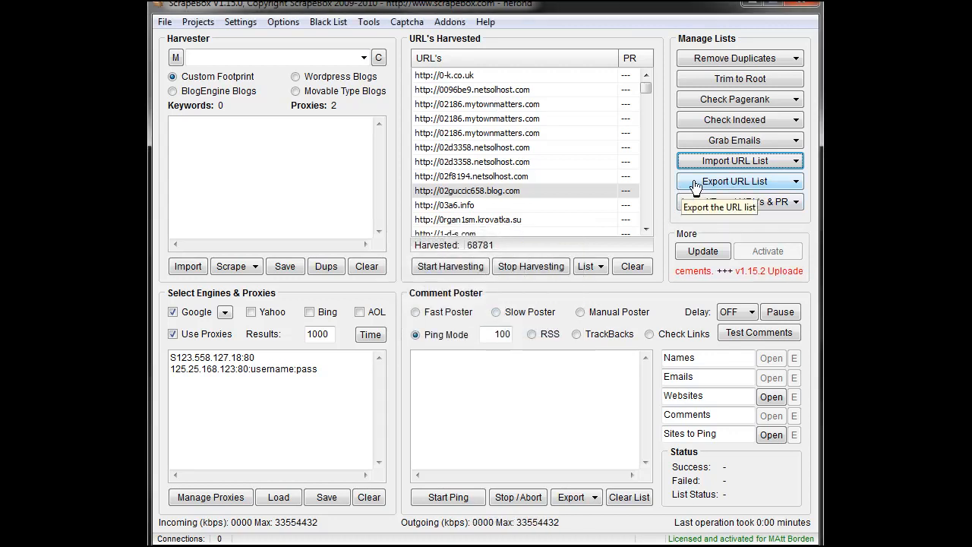
pyautogui.click(738, 161)
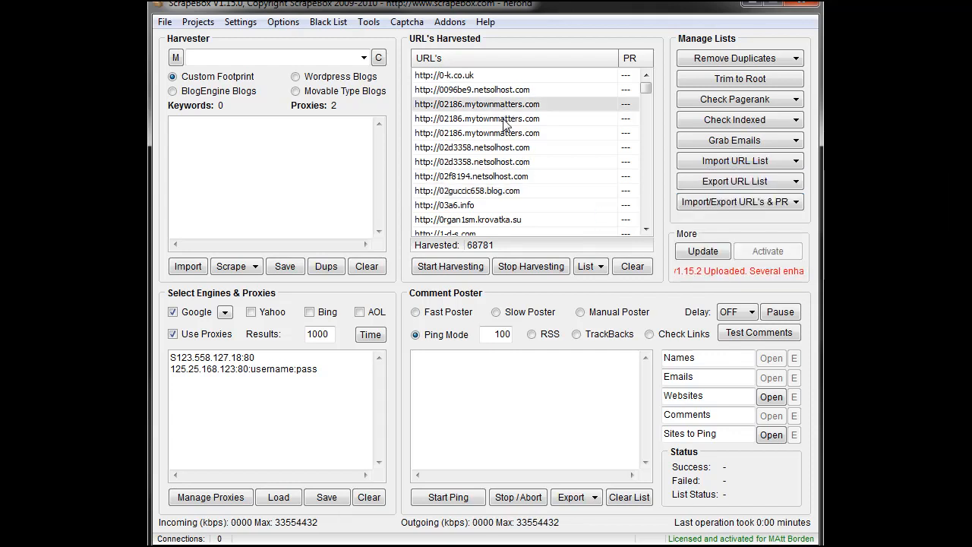
pyautogui.click(739, 162)
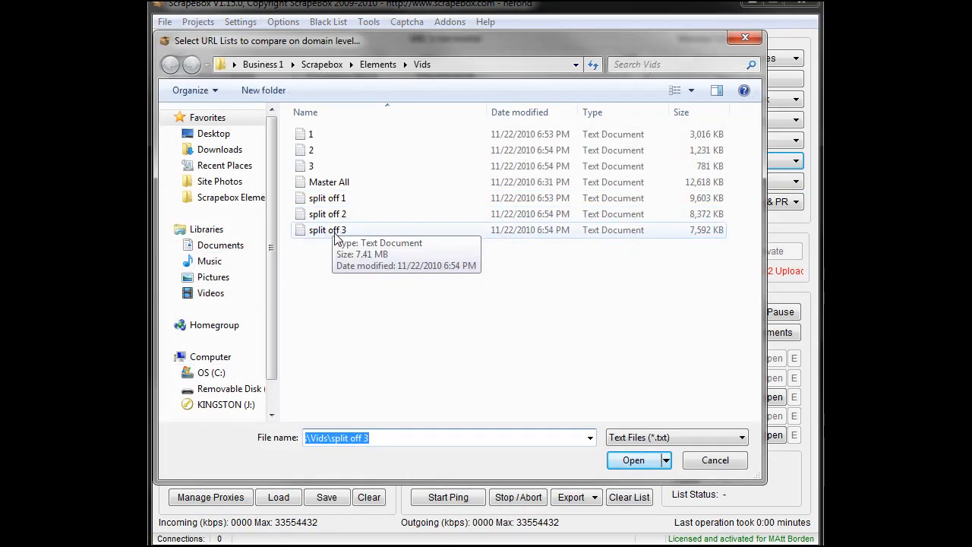
# Run the domain-level compare against 'split off 3', cutting the list to 46,413 URLs
pyautogui.click(633, 459)
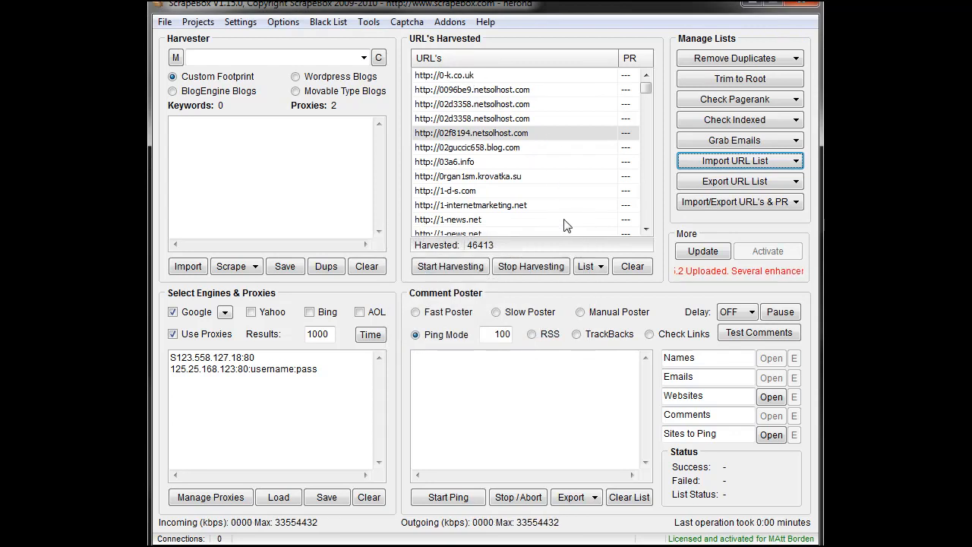
pyautogui.moveTo(708, 185)
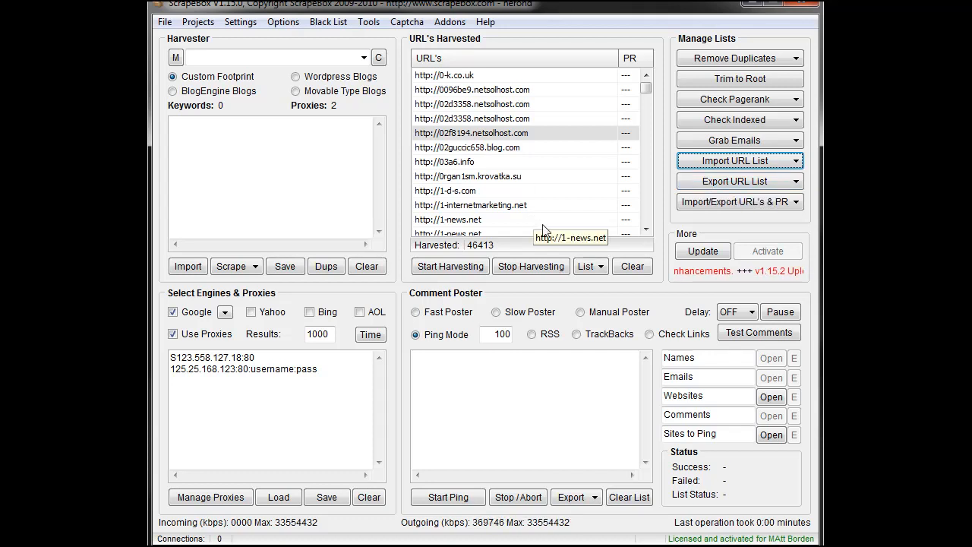
pyautogui.click(735, 161)
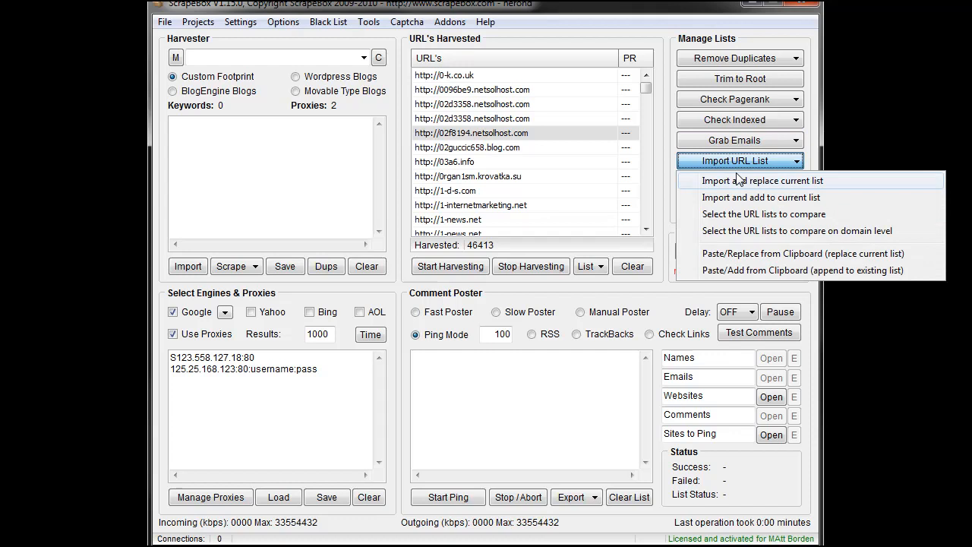
pyautogui.moveTo(809, 231)
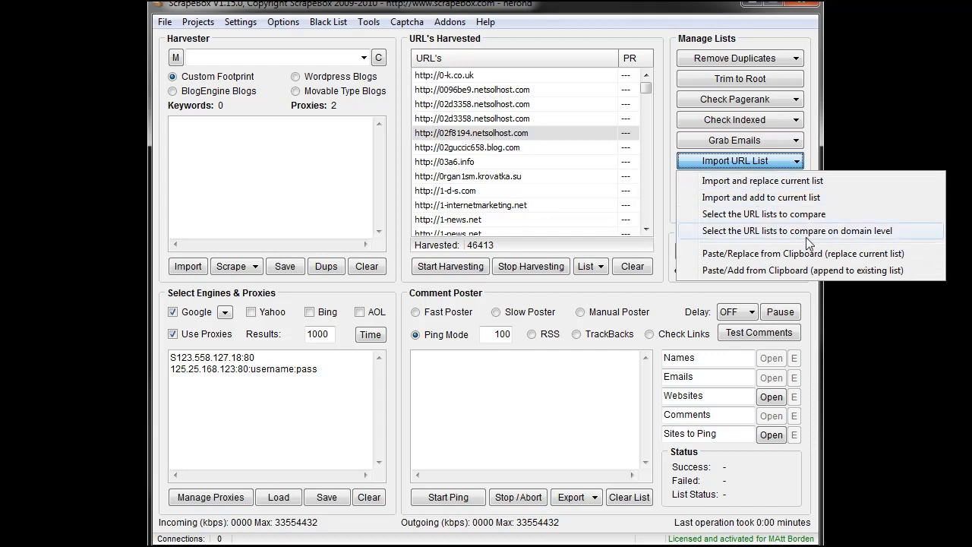
pyautogui.moveTo(808, 237)
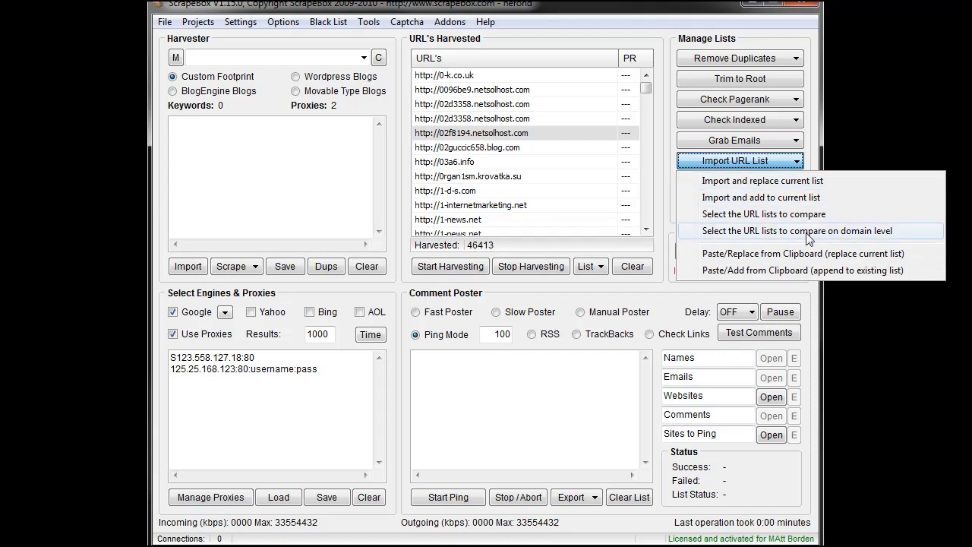
pyautogui.moveTo(781, 215)
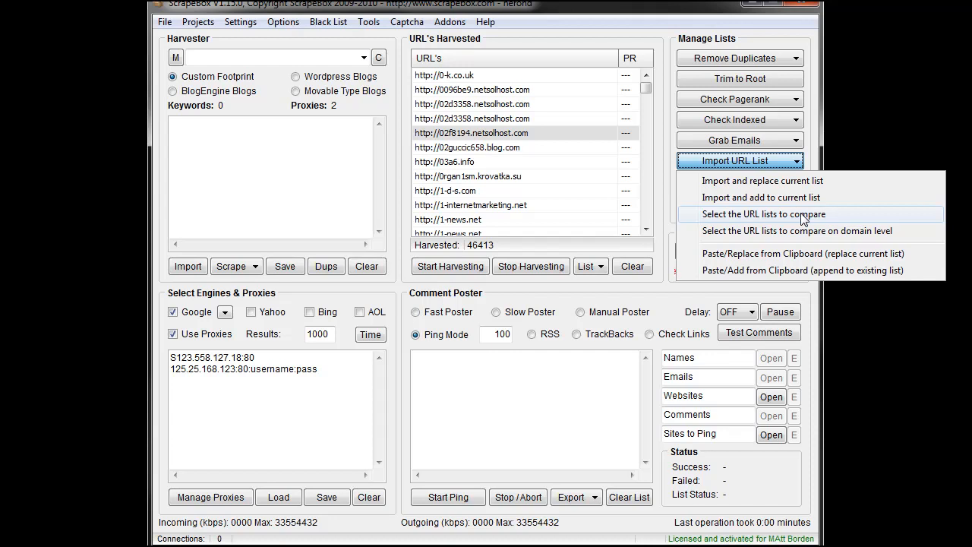
pyautogui.moveTo(812, 231)
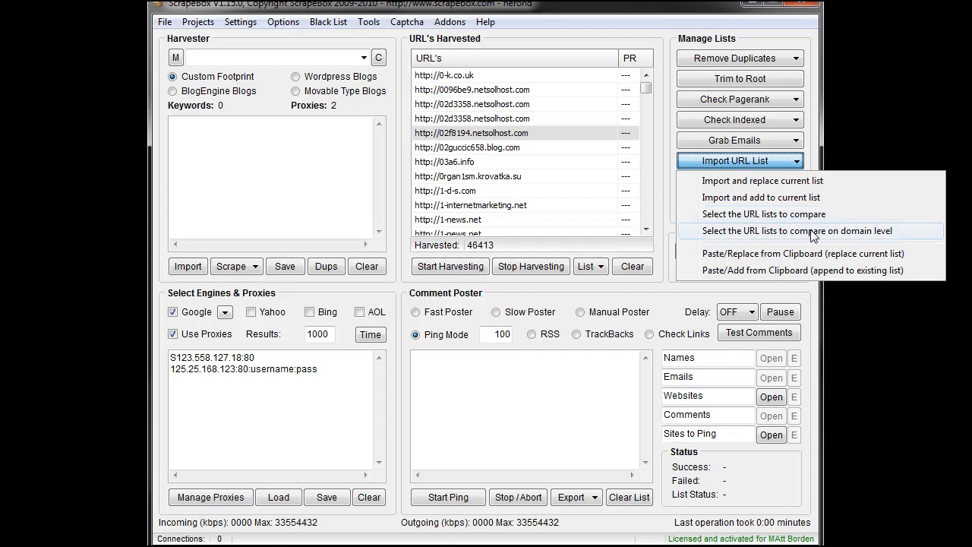
pyautogui.moveTo(819, 271)
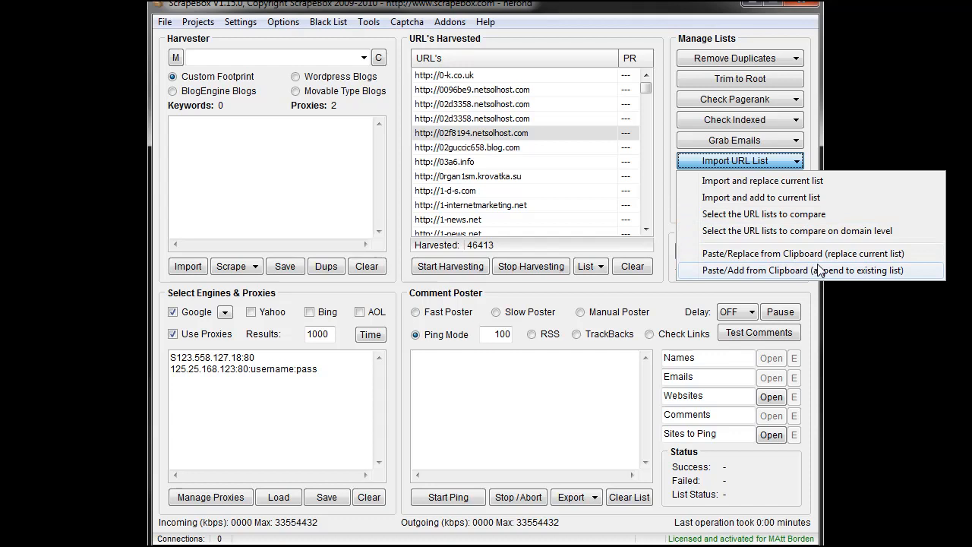
pyautogui.moveTo(736, 181)
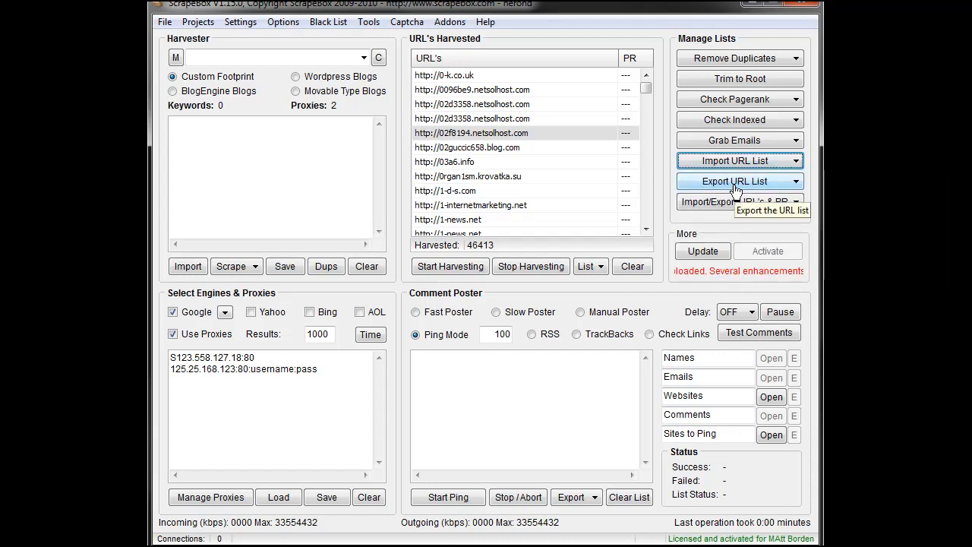
# Show the Export URL List choices such as text, HTML and Excel formats
pyautogui.click(738, 181)
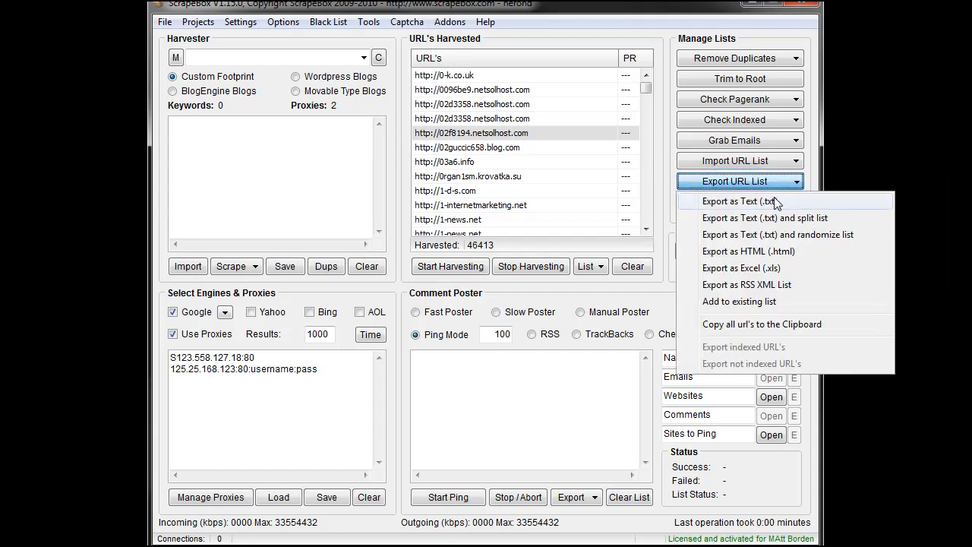
pyautogui.moveTo(764, 219)
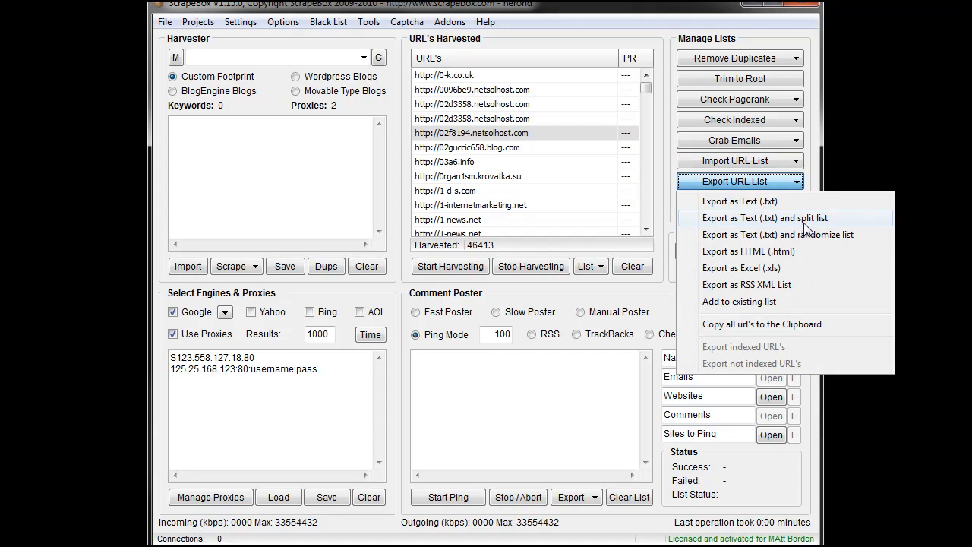
pyautogui.moveTo(796, 240)
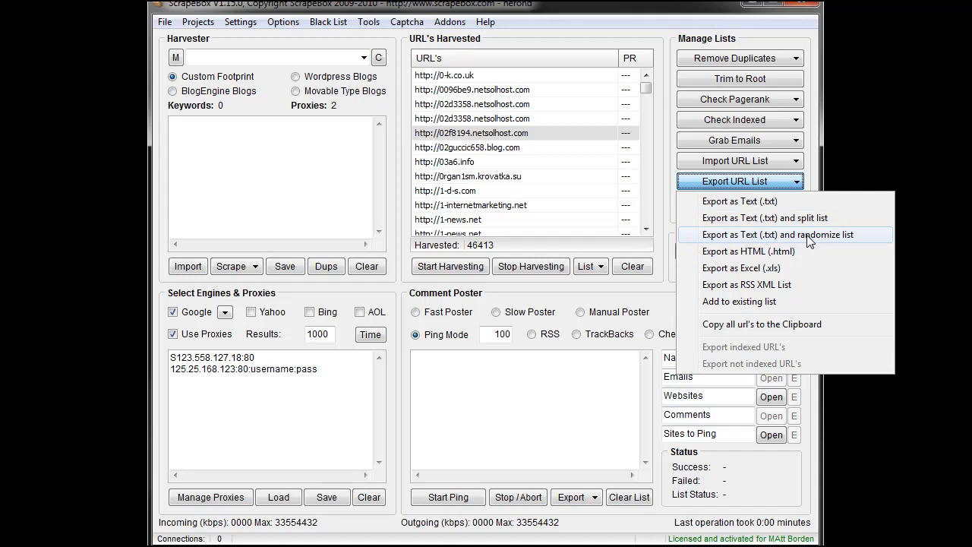
pyautogui.moveTo(778, 252)
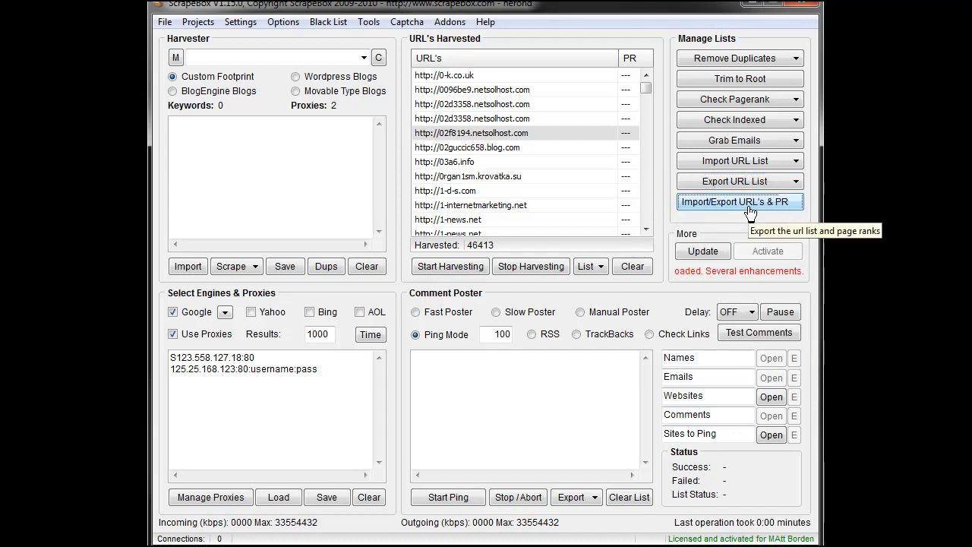
# Review the Import/Export URL's & PR options and return to the main window
pyautogui.click(738, 201)
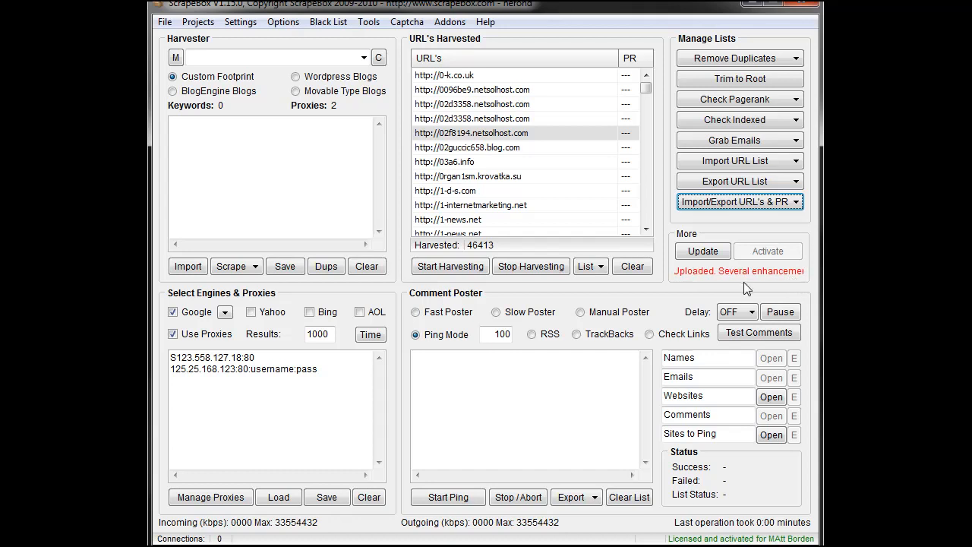
# Check for a newer ScrapeBox version, read the release notes, and download the 1.15.2 update
pyautogui.click(702, 250)
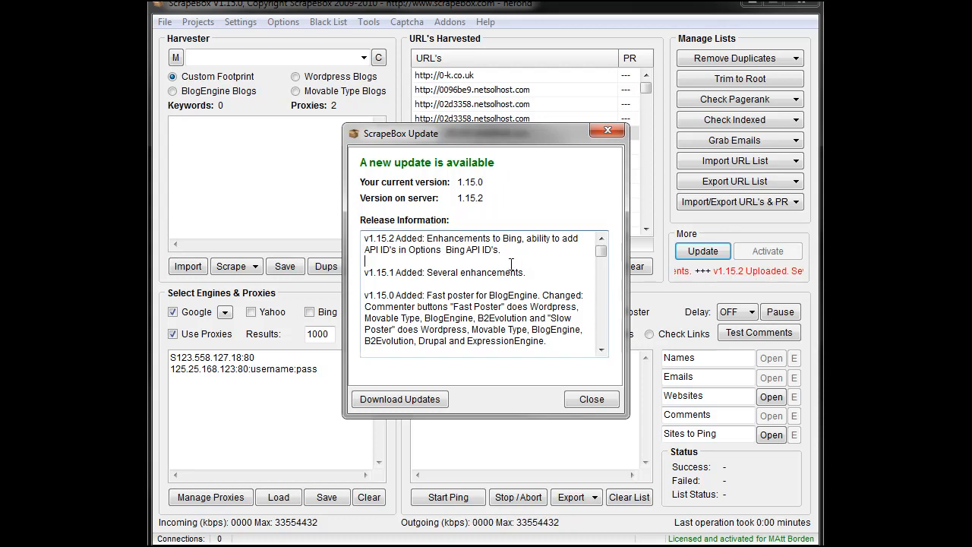
pyautogui.scroll(-3)
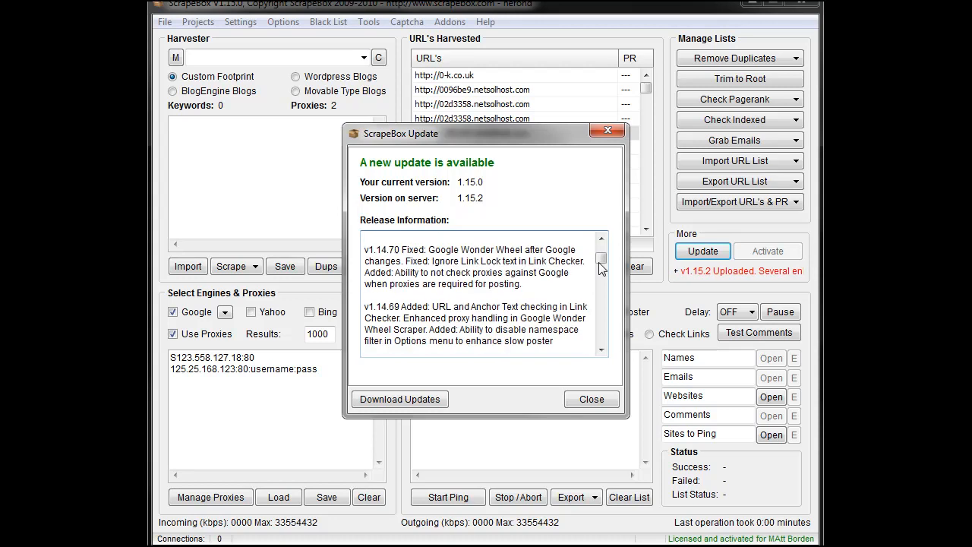
pyautogui.scroll(-3)
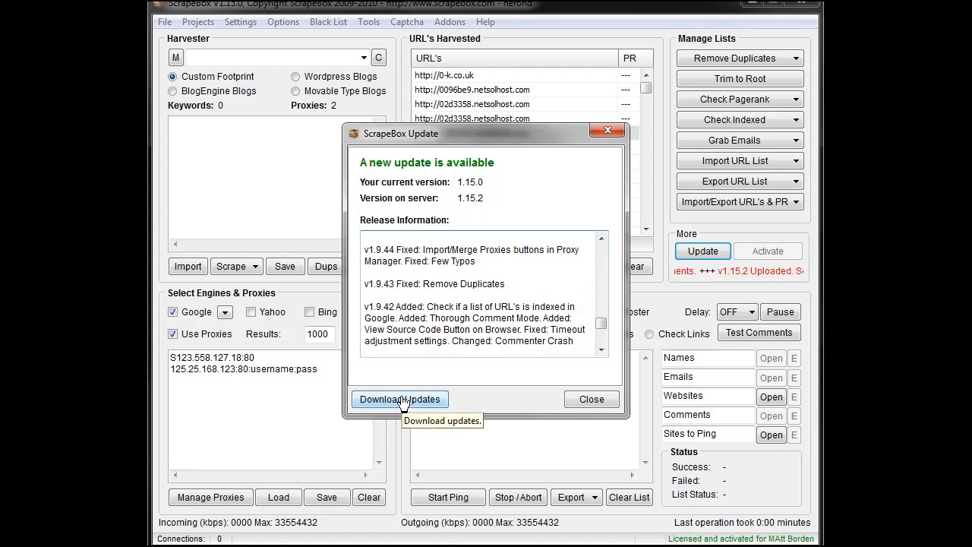
pyautogui.click(400, 400)
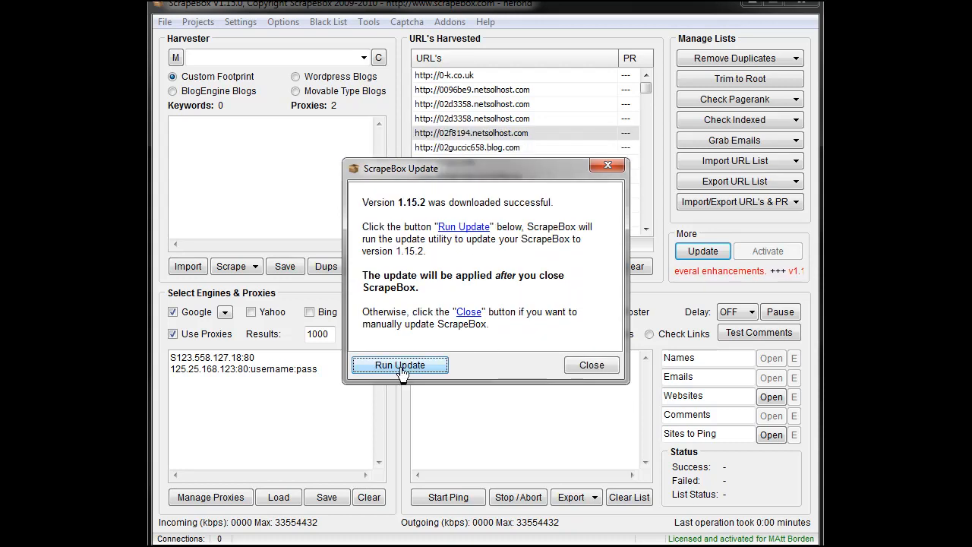
# Run the 1.15.2 update, restart ScrapeBox, and confirm no newer version is available
pyautogui.click(399, 365)
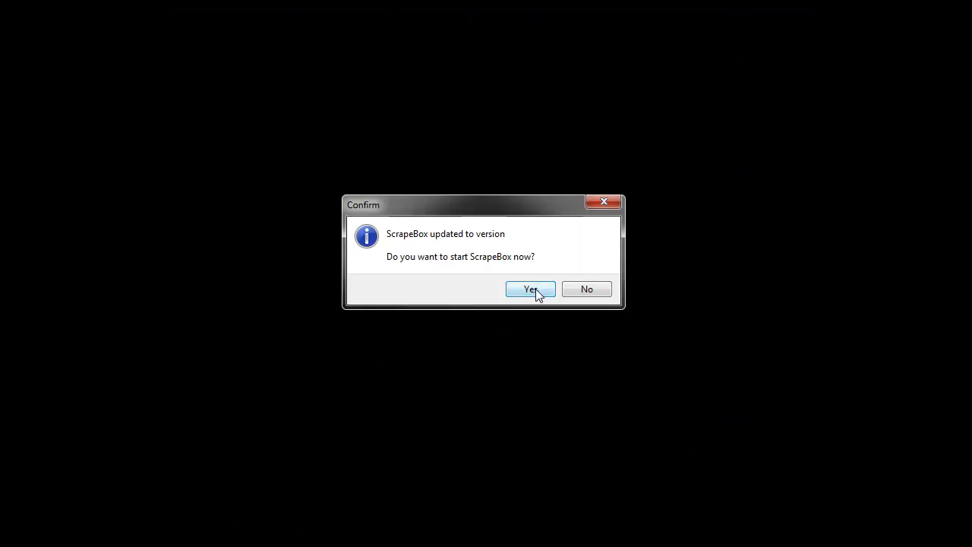
pyautogui.click(531, 289)
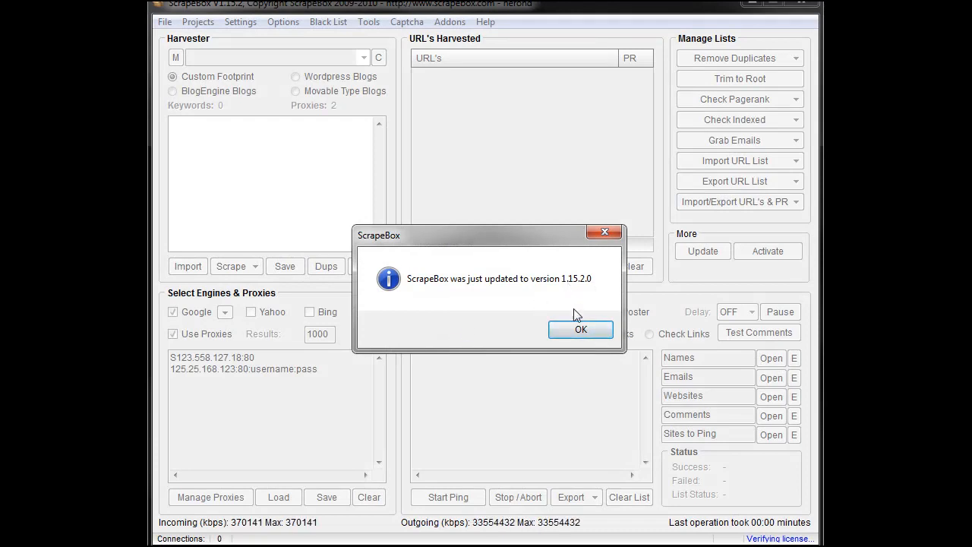
pyautogui.click(581, 329)
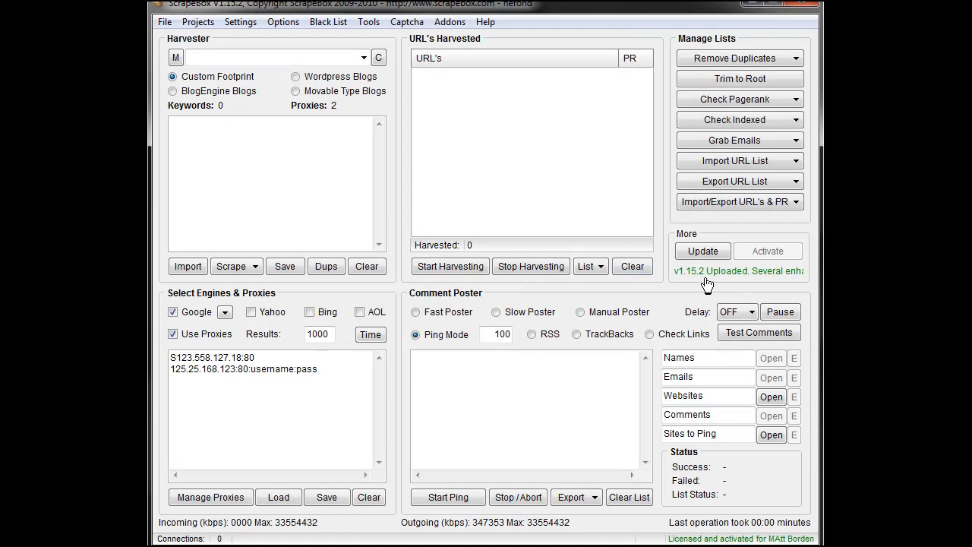
pyautogui.click(702, 250)
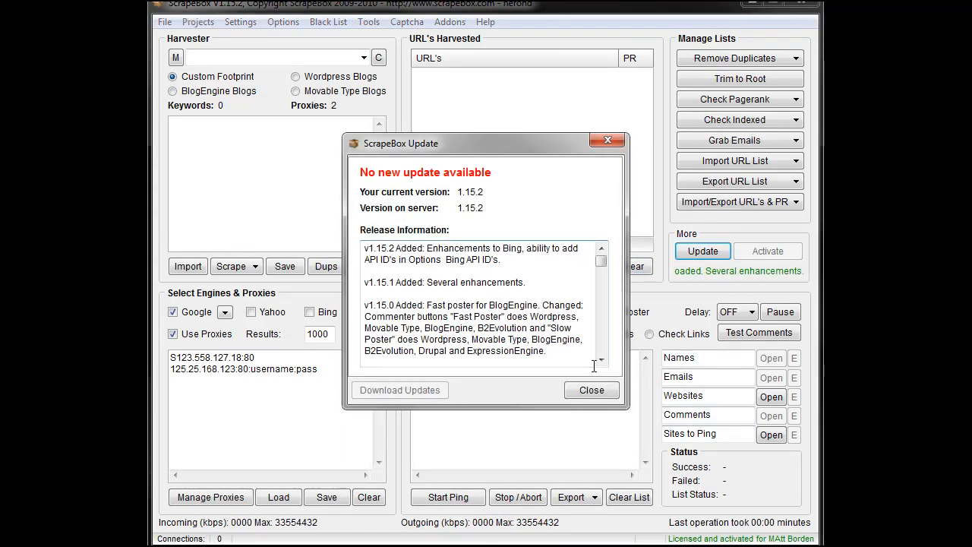
pyautogui.click(591, 391)
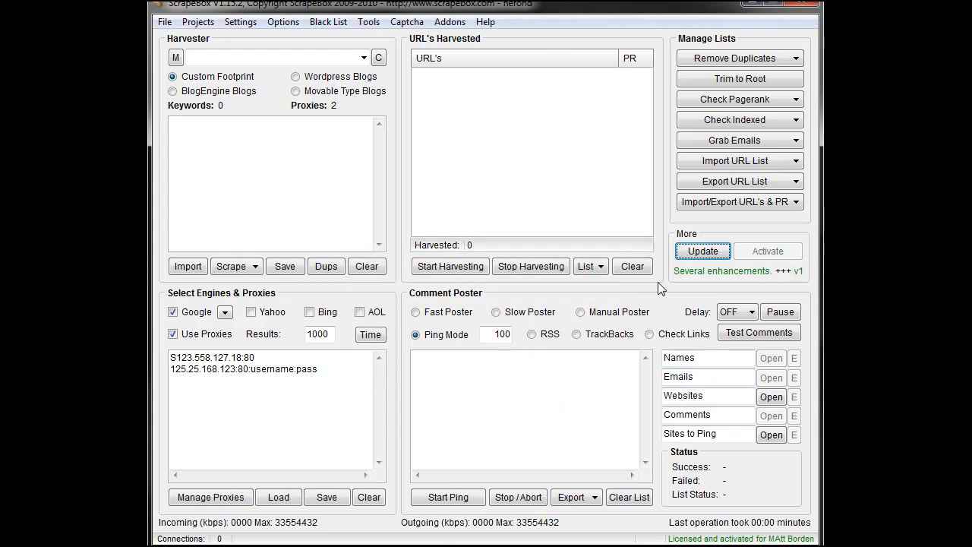